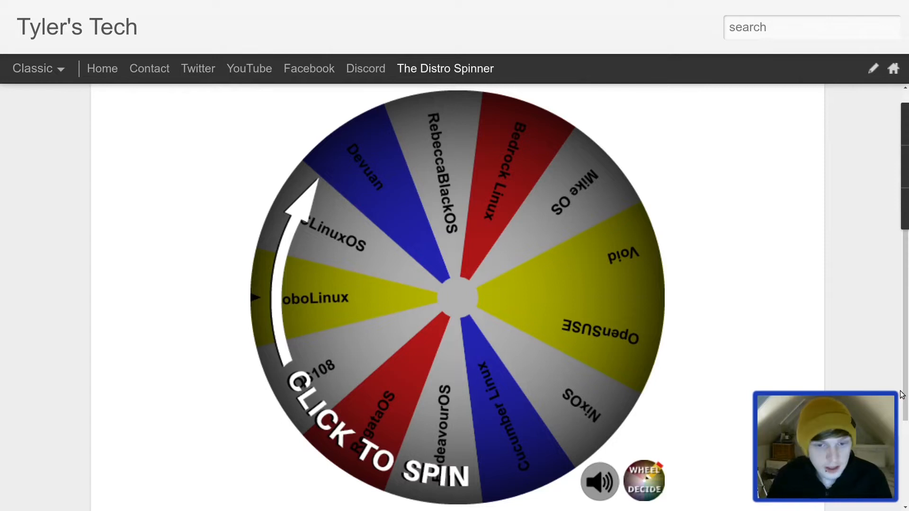
mouse_move(413, 256)
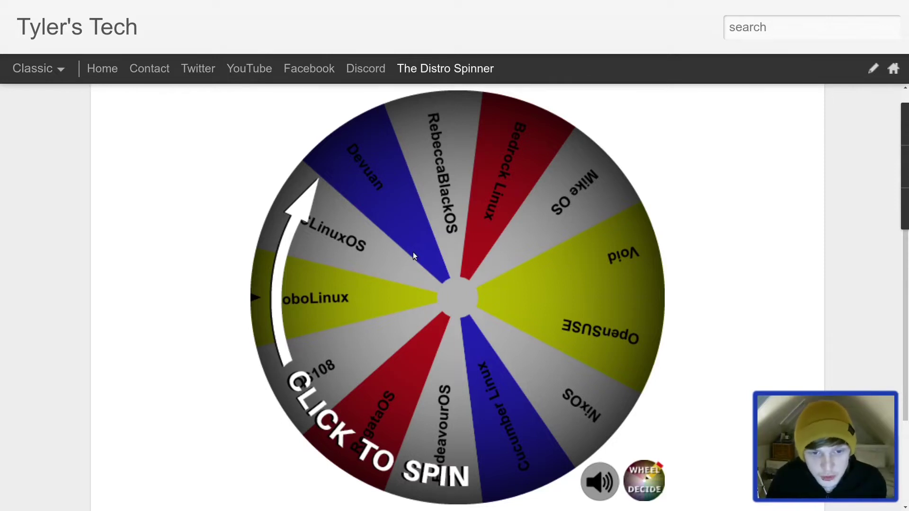
Spin the Distro Spinner wheel, which lands on RoboLinux.
click(414, 256)
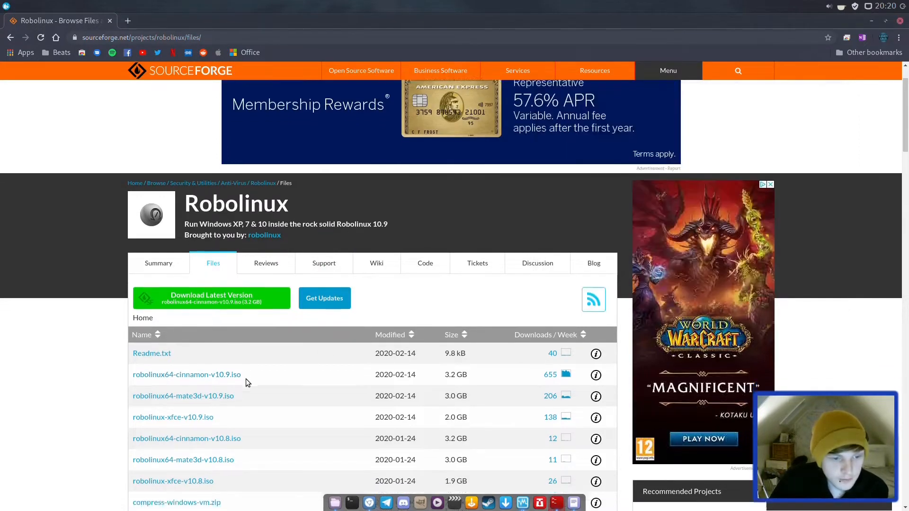
Scroll the Robolinux SourceForge files page down to the eight-item ISO list.
scroll(down, 3)
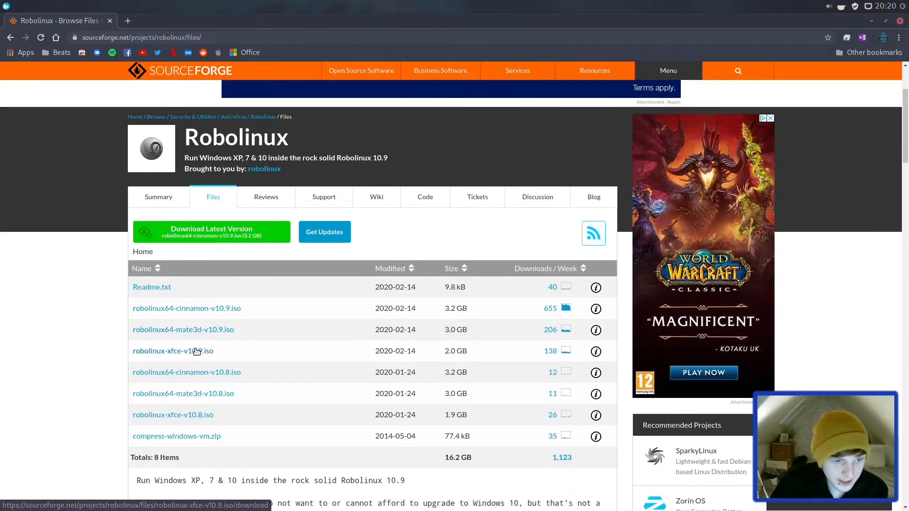
mouse_move(186, 308)
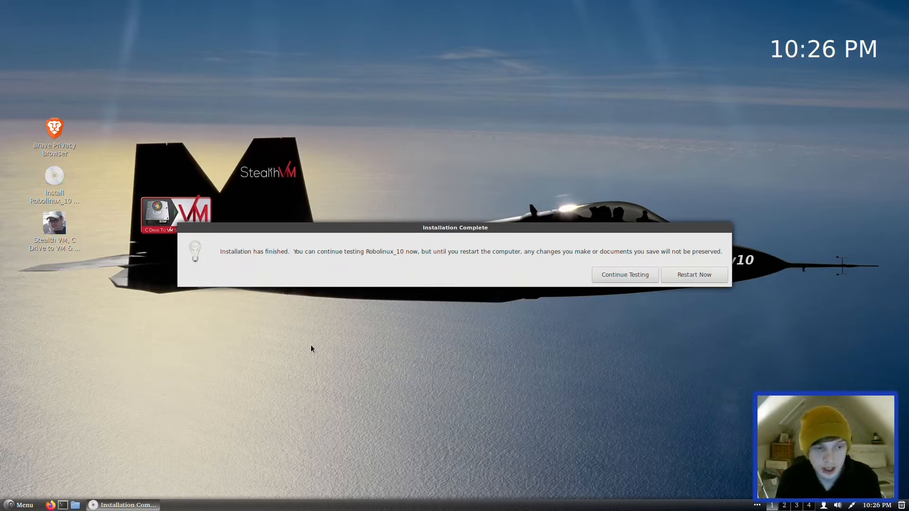
mouse_move(749, 288)
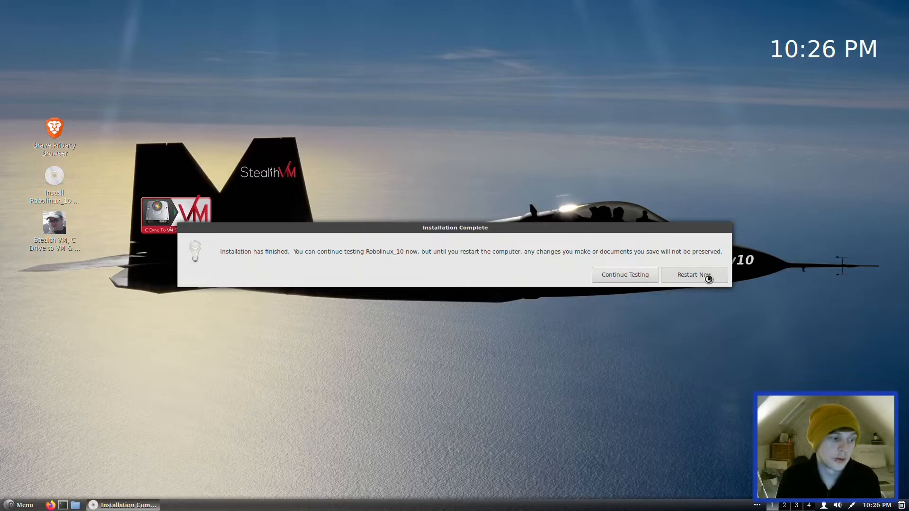
Restart the computer from Installation Complete, confirming after removing the installation medium.
click(693, 274)
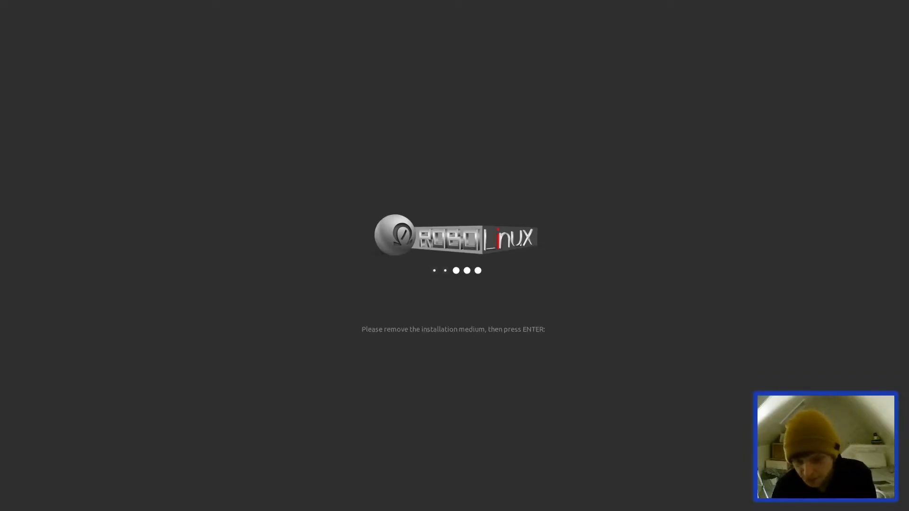
key(Return)
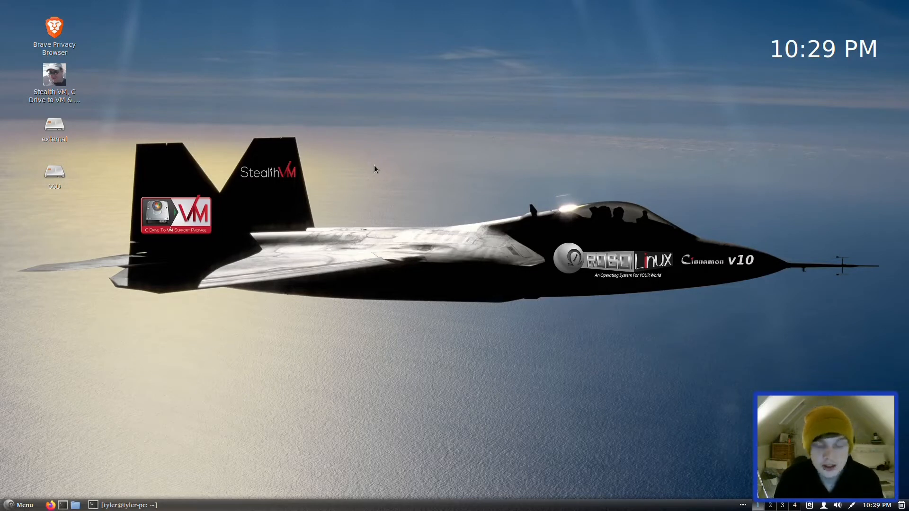
mouse_move(139, 8)
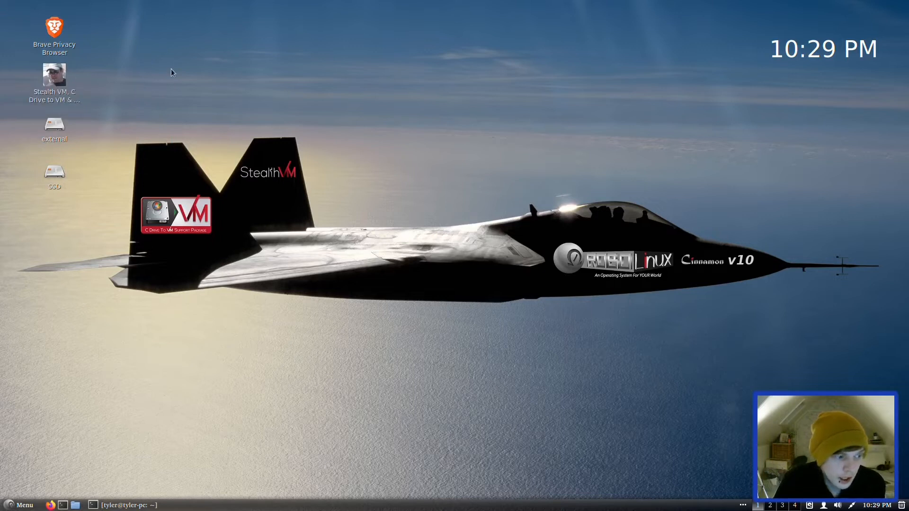
mouse_move(70, 35)
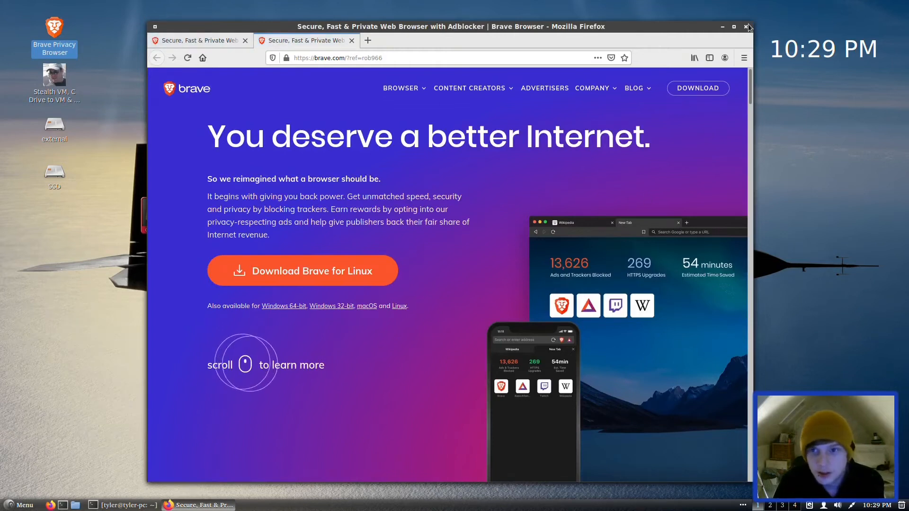
Close the Brave and Stealth VM web pages and move the drive icons to the top-left.
click(748, 27)
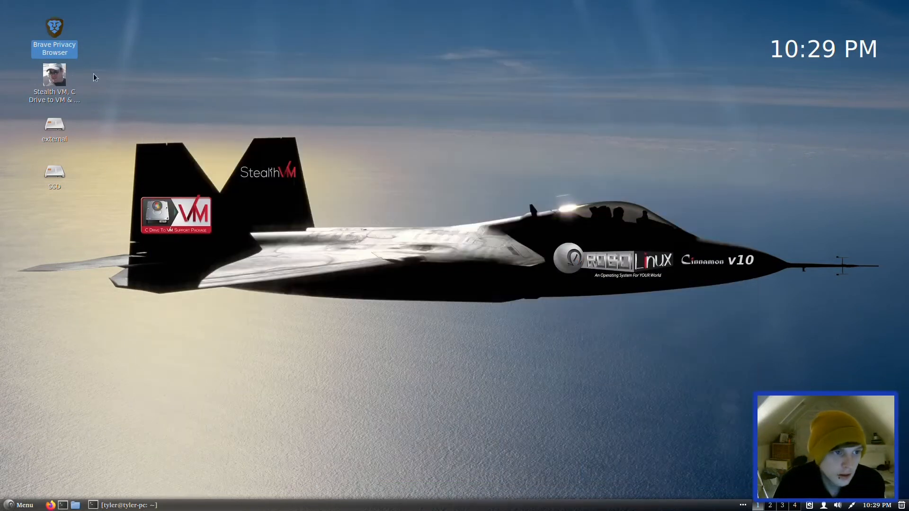
click(54, 81)
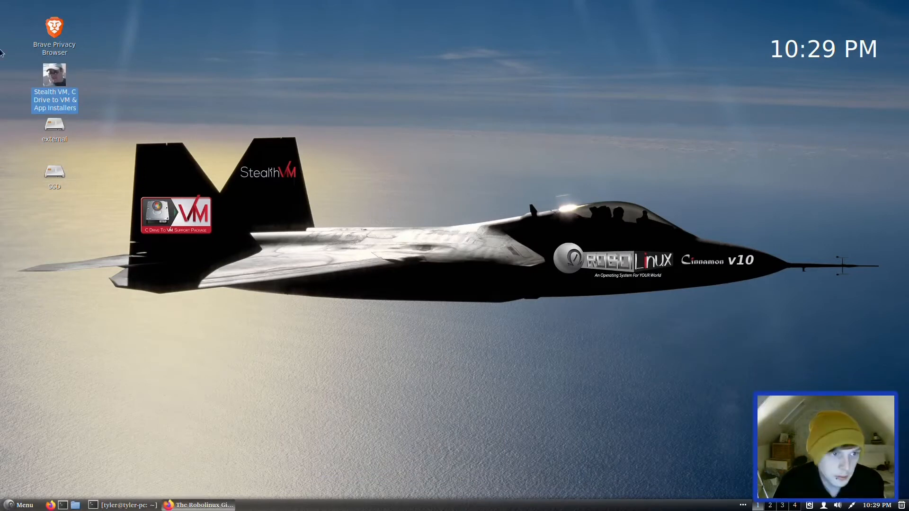
click(201, 505)
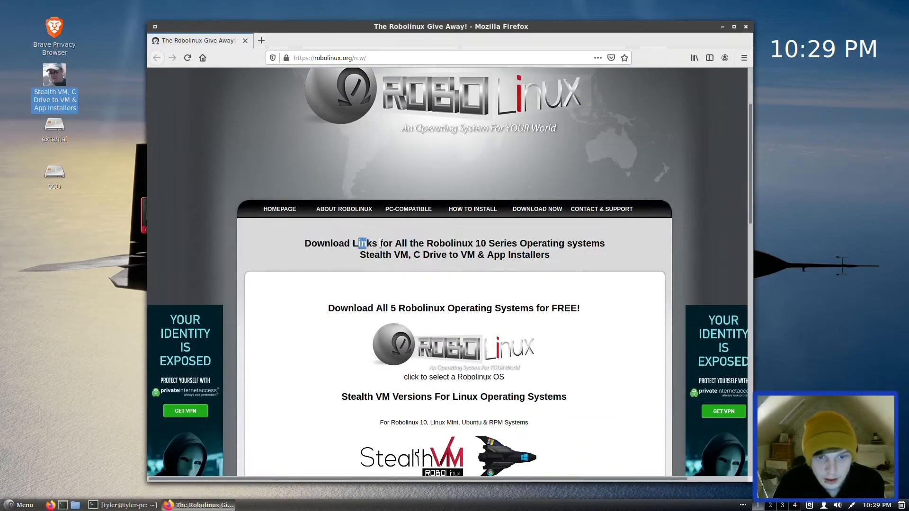
click(723, 27)
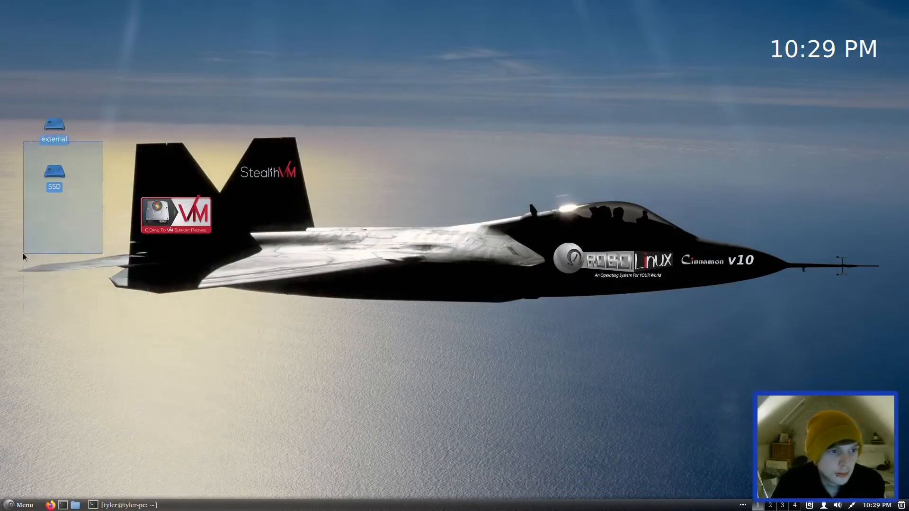
click(182, 112)
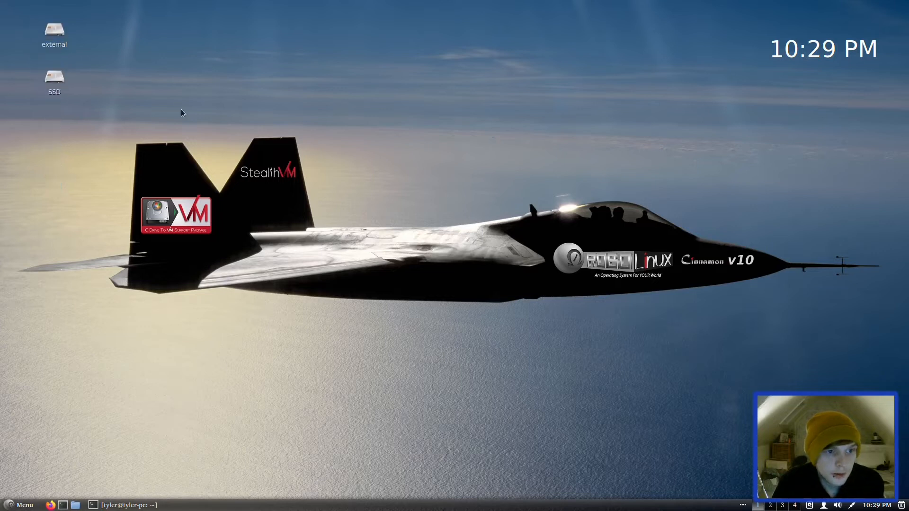
mouse_move(118, 301)
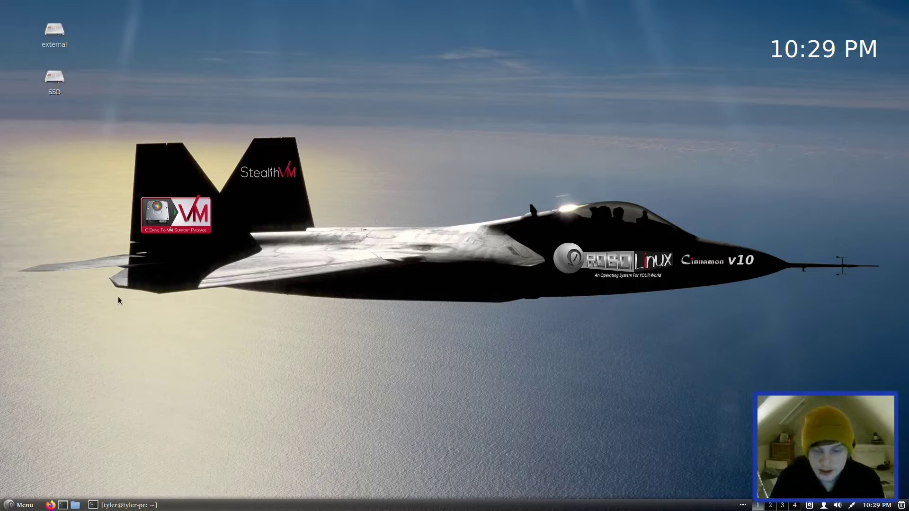
mouse_move(130, 487)
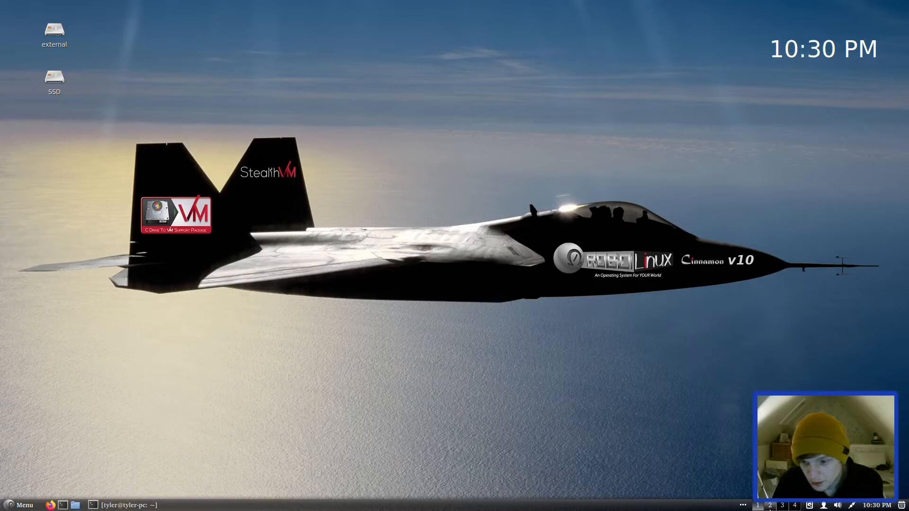
mouse_move(742, 505)
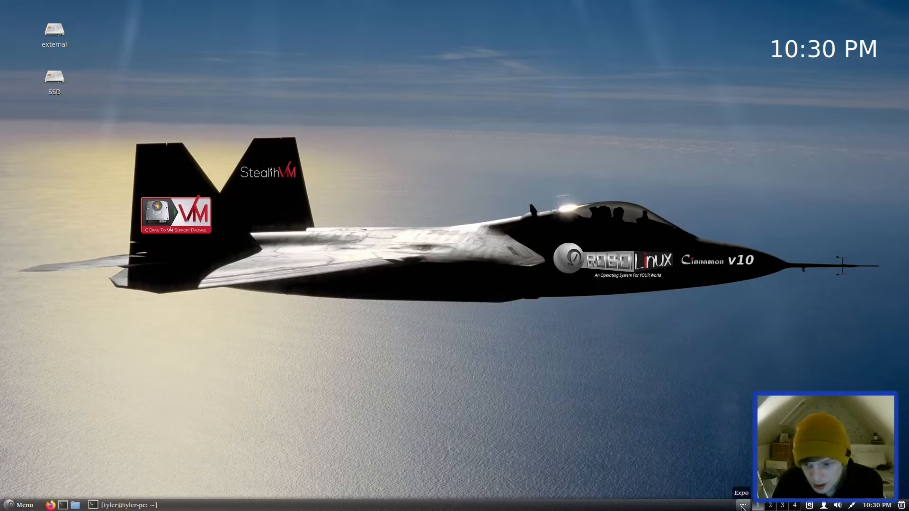
Restore the terminal showing the update-grub output for kernel 4.15.0-88.
click(740, 493)
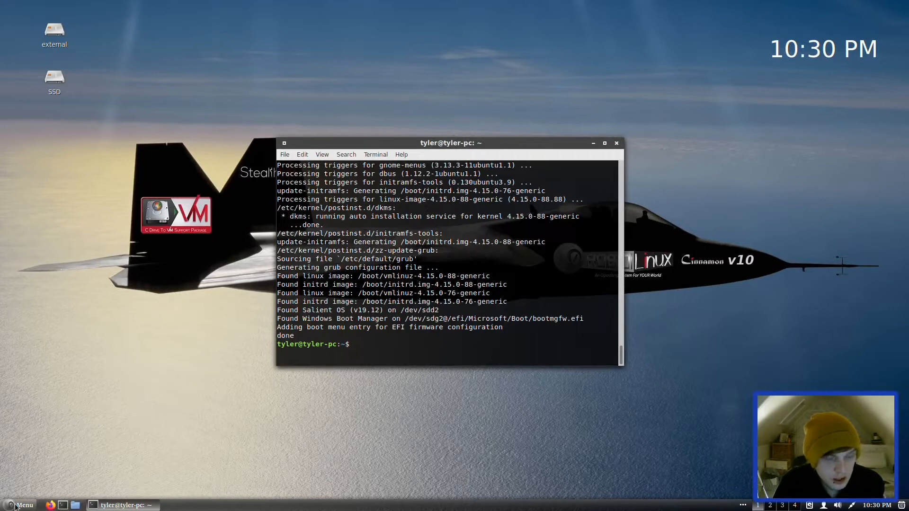
Open Nemo's About dialog and launch the medit text editor.
click(19, 504)
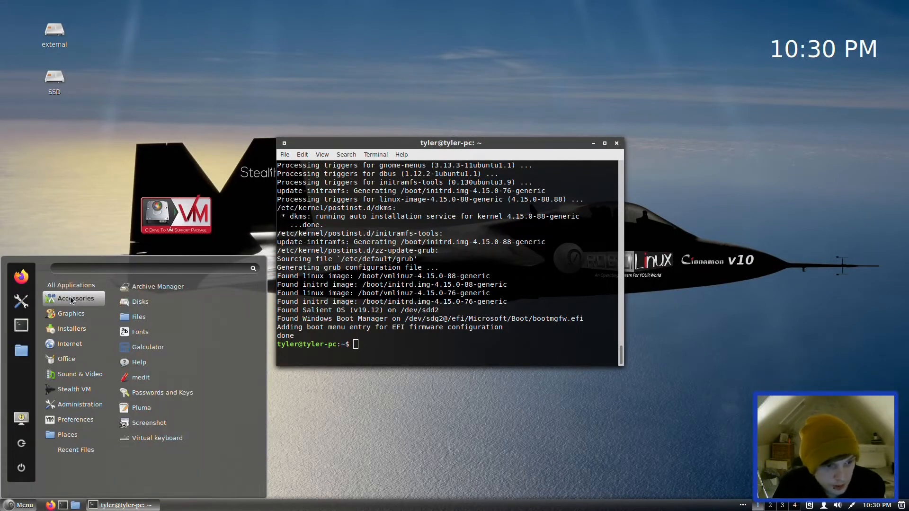
mouse_move(157, 313)
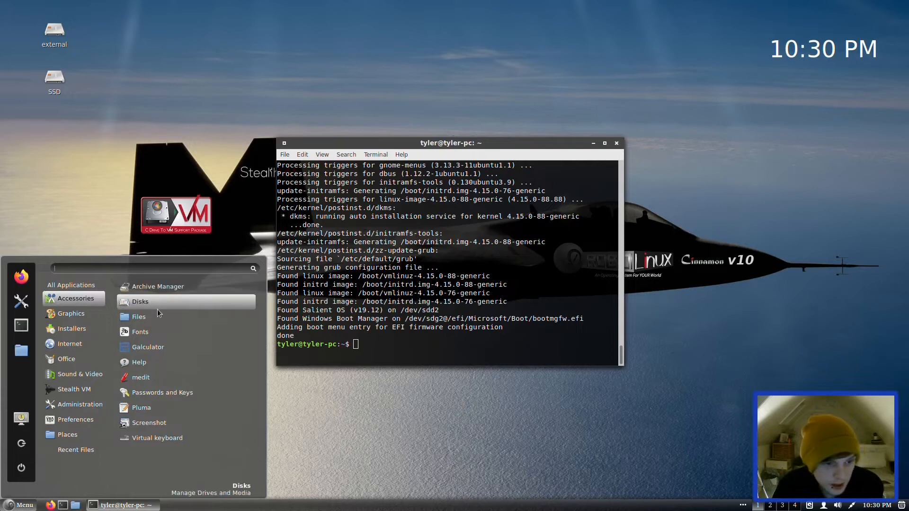
click(166, 323)
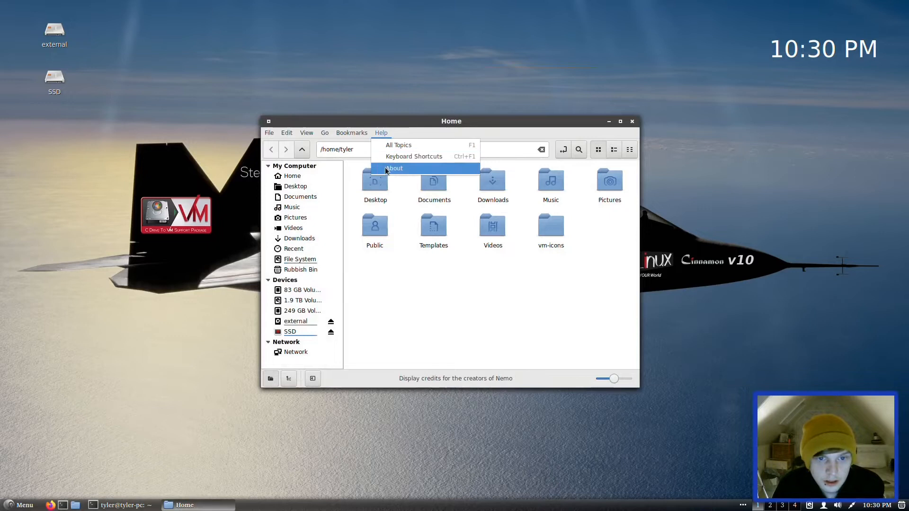
click(394, 167)
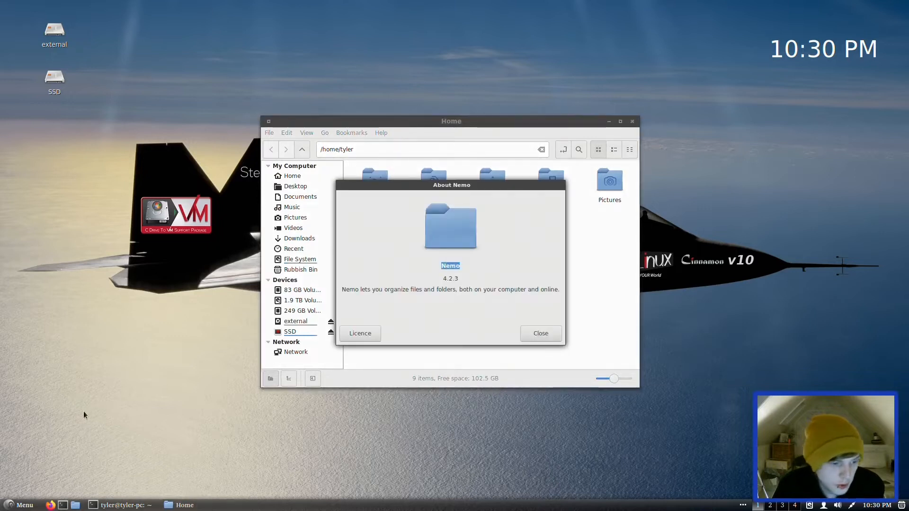
click(19, 505)
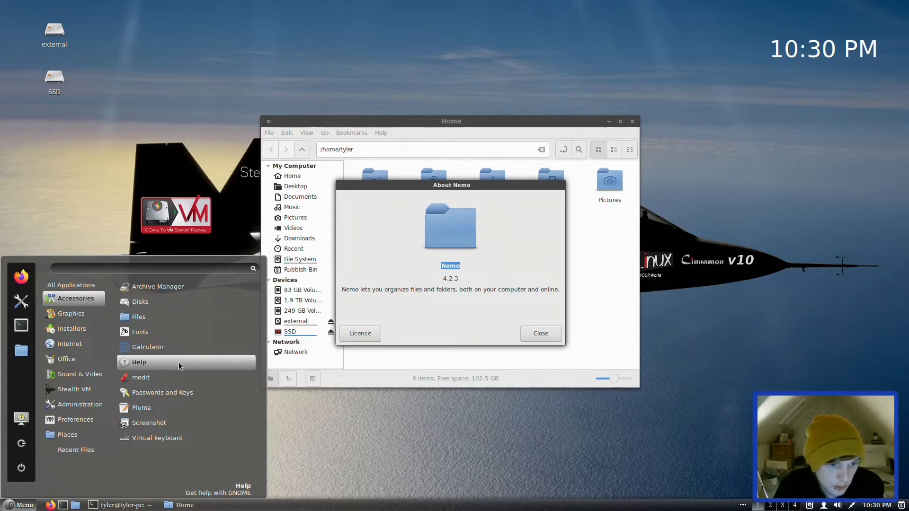
click(141, 377)
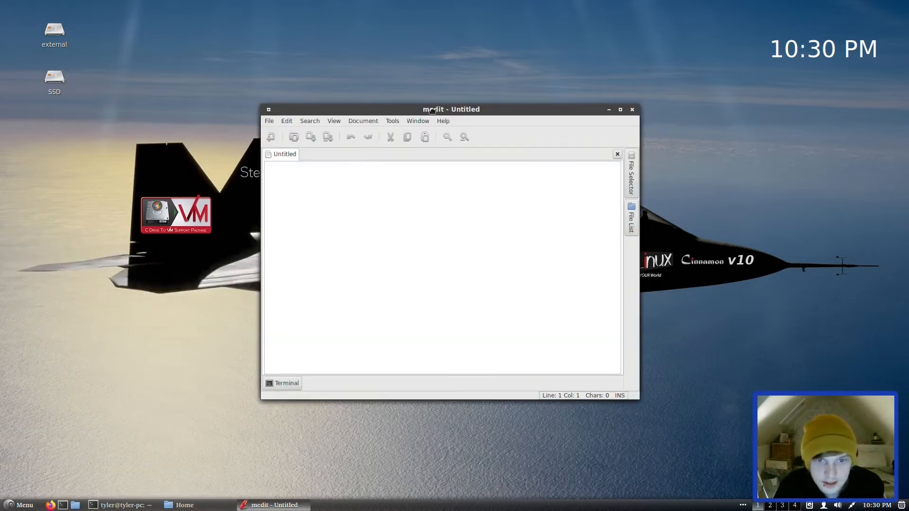
Launch Pluma, then start Libre Office Installer from Menu > Installers.
click(19, 505)
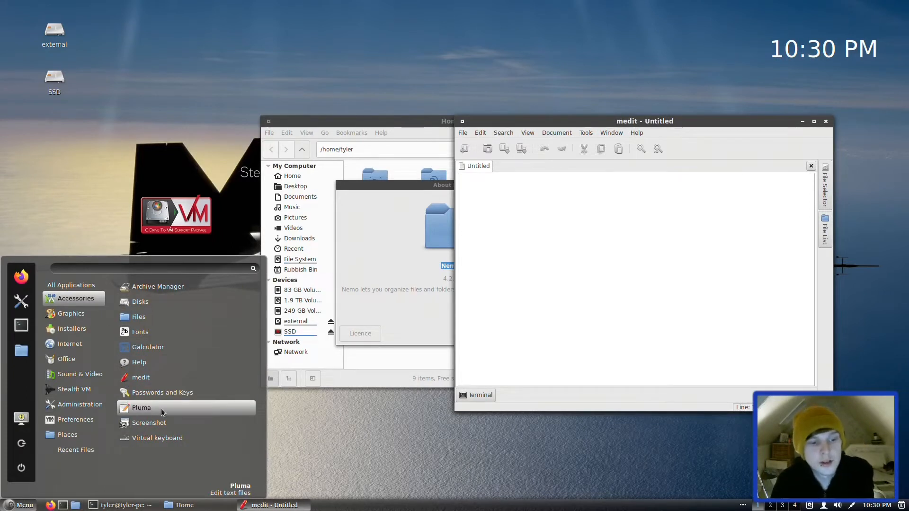
click(70, 313)
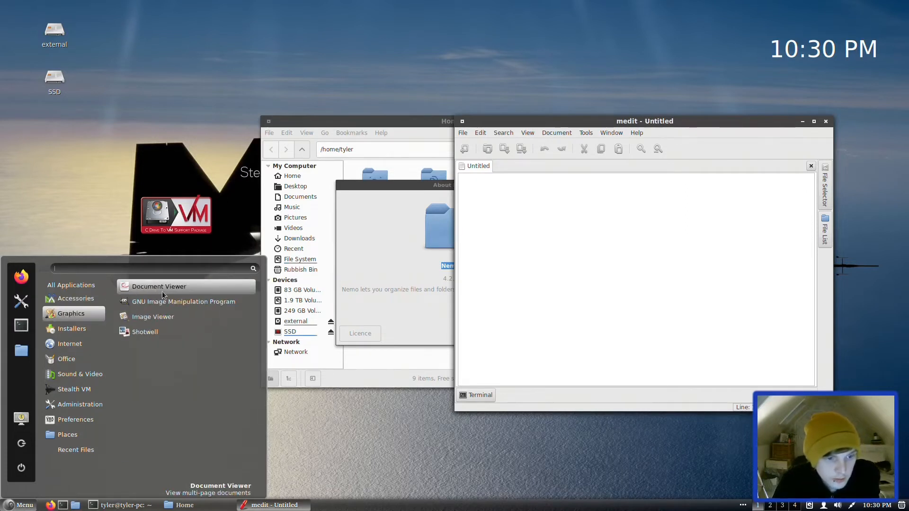
click(72, 328)
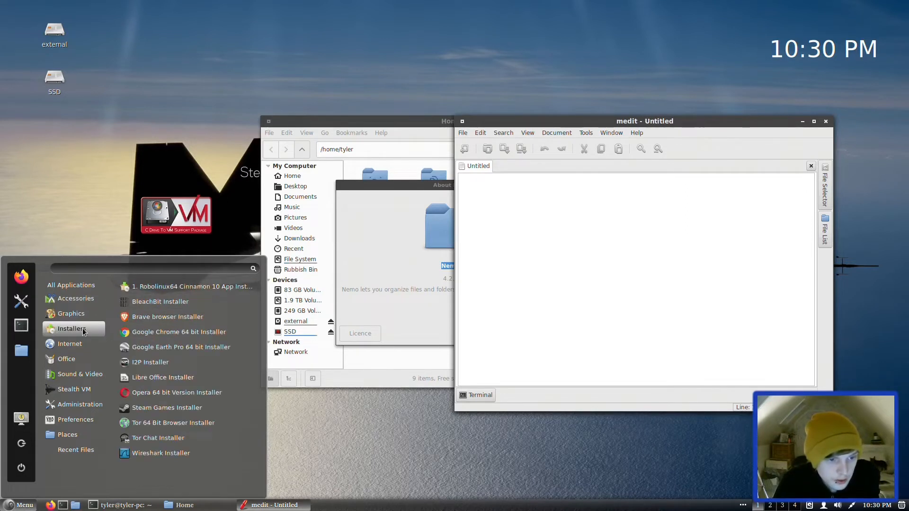
mouse_move(178, 331)
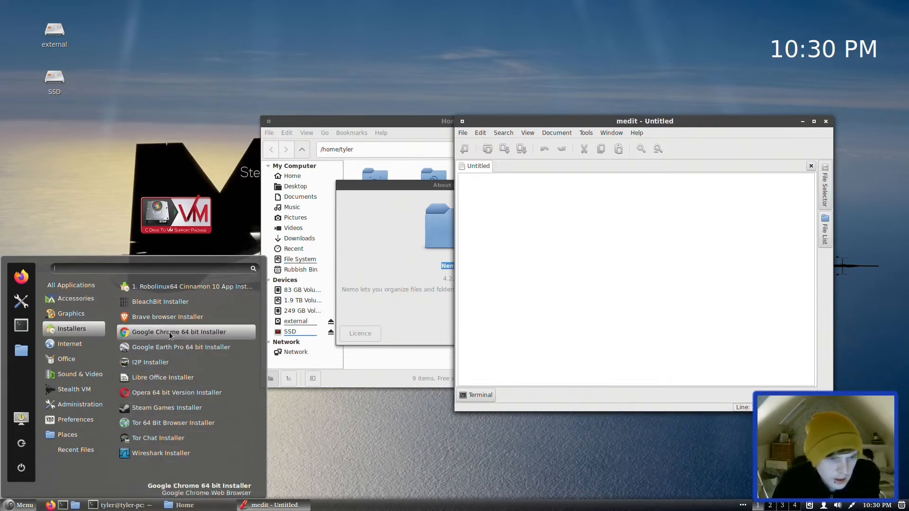
mouse_move(163, 377)
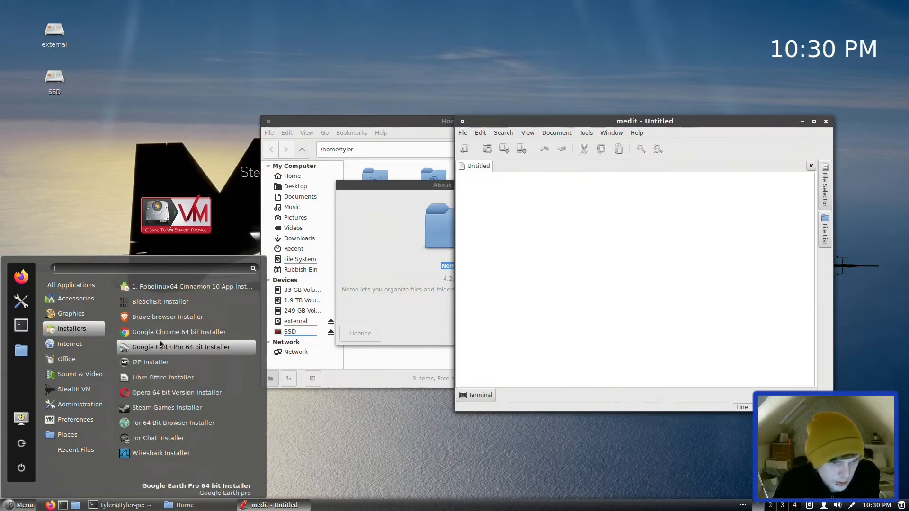
click(180, 346)
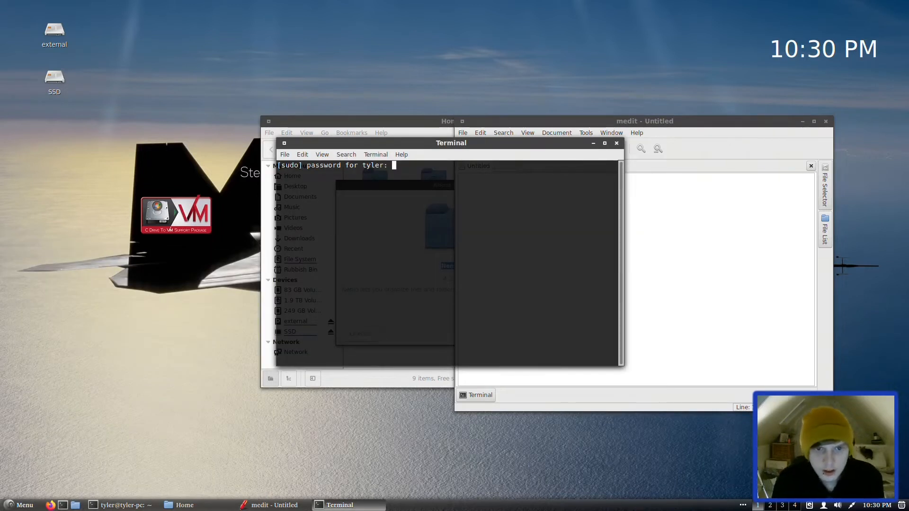
Submit the sudo password so the installer script downloads, while browsing the applications menu.
key(Return)
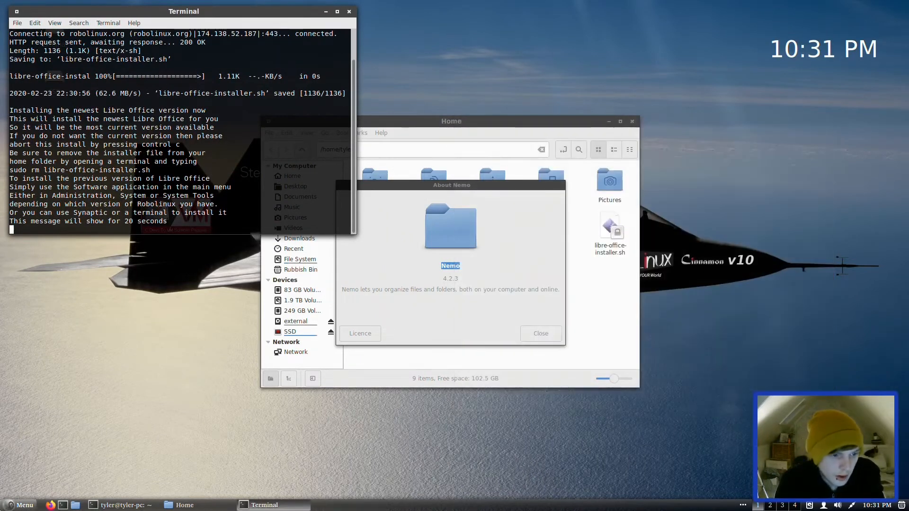
click(19, 505)
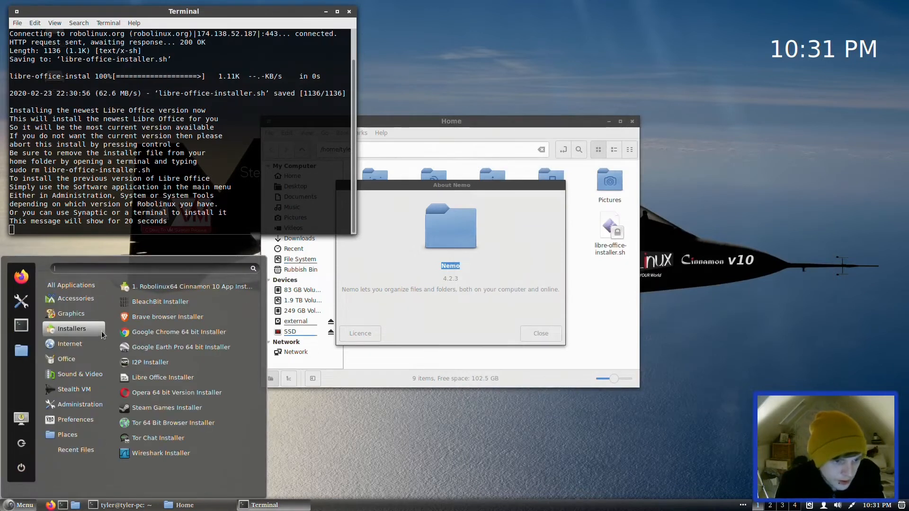
mouse_move(188, 331)
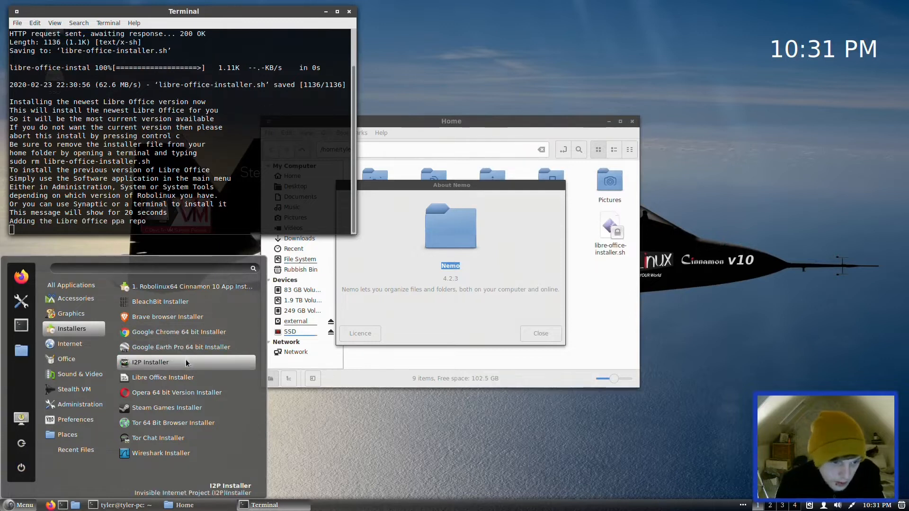
mouse_move(178, 444)
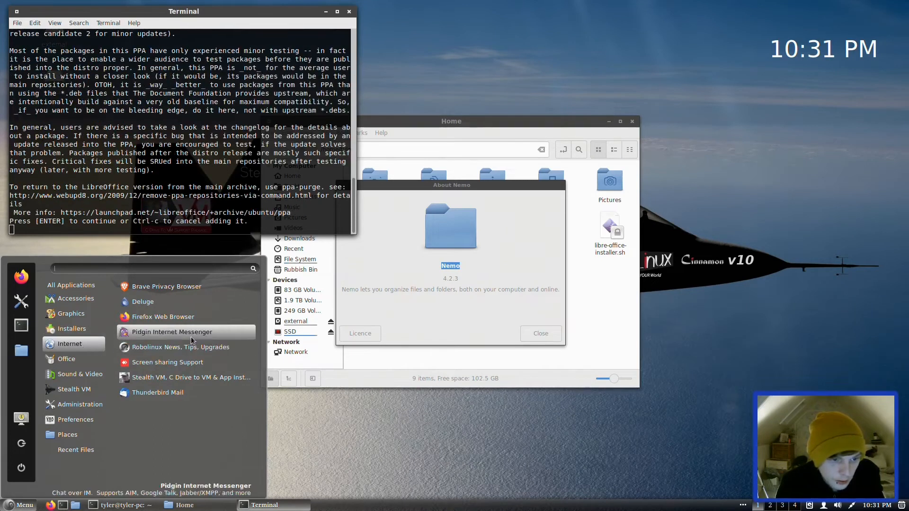
mouse_move(166, 287)
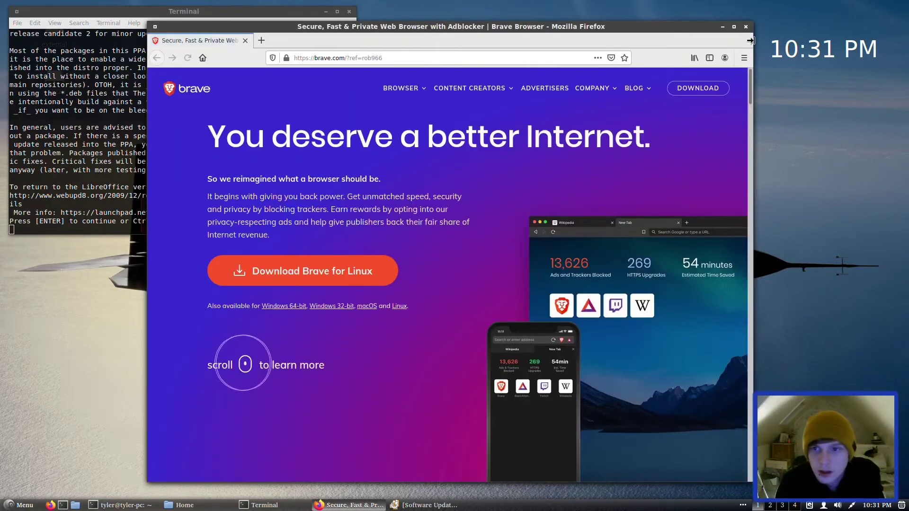
click(19, 505)
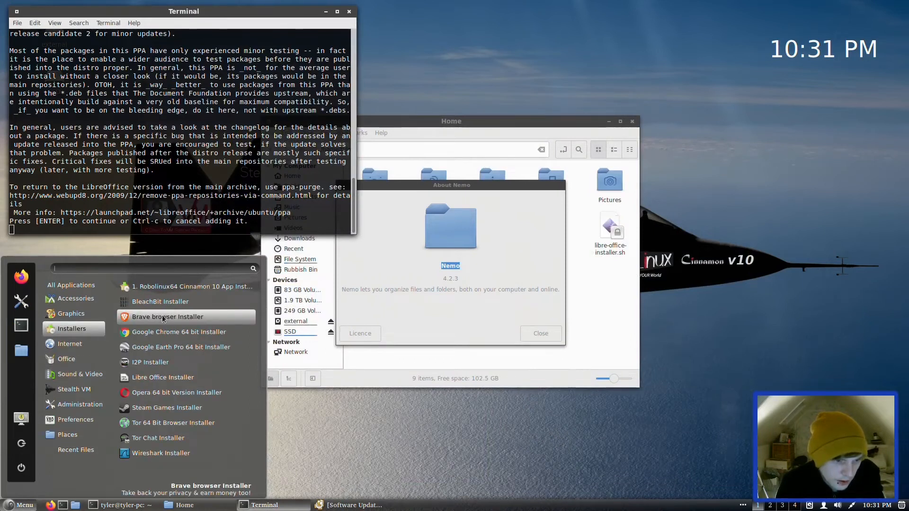
click(70, 343)
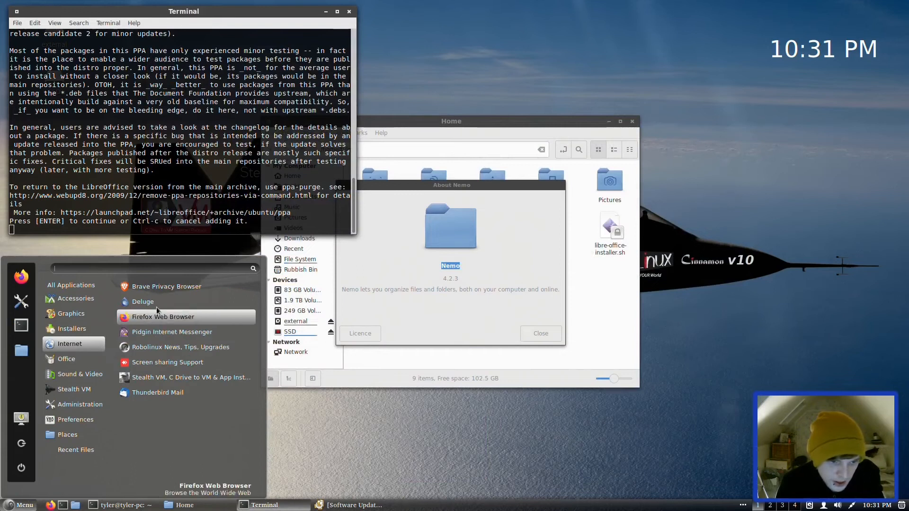
mouse_move(142, 301)
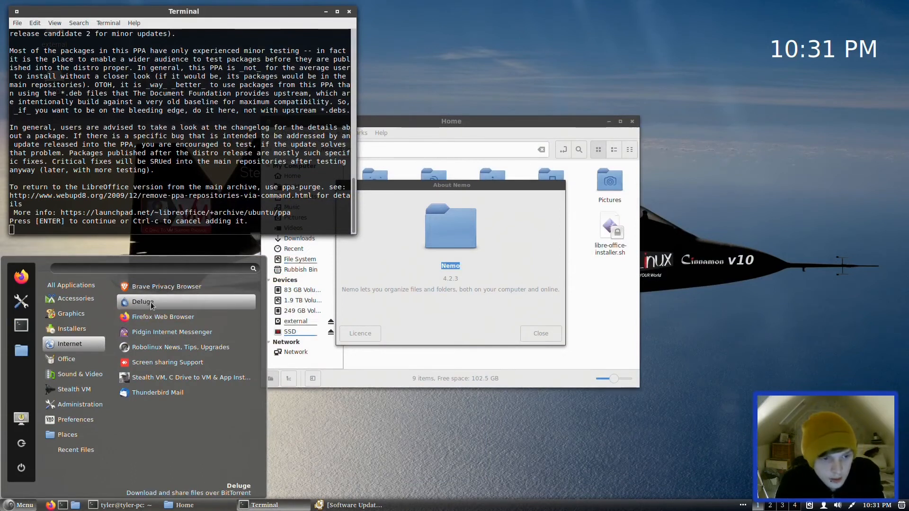
mouse_move(163, 317)
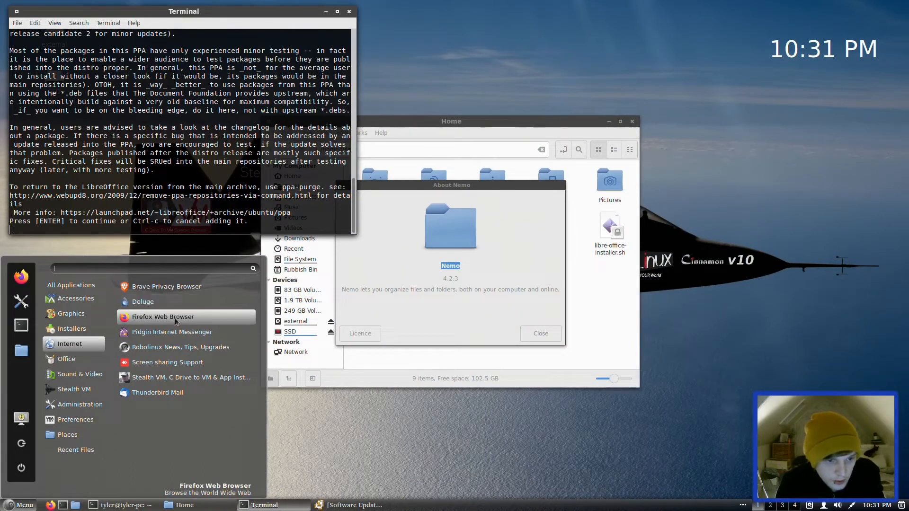
mouse_move(171, 332)
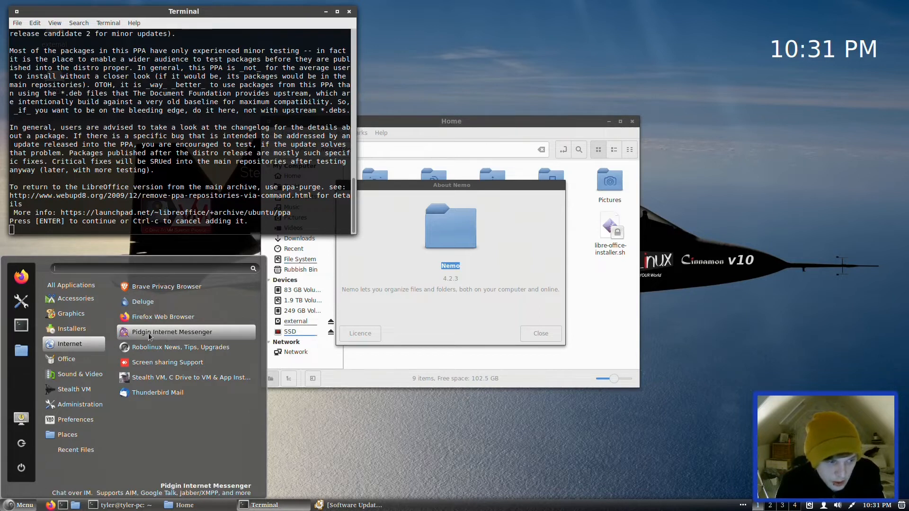
mouse_move(181, 347)
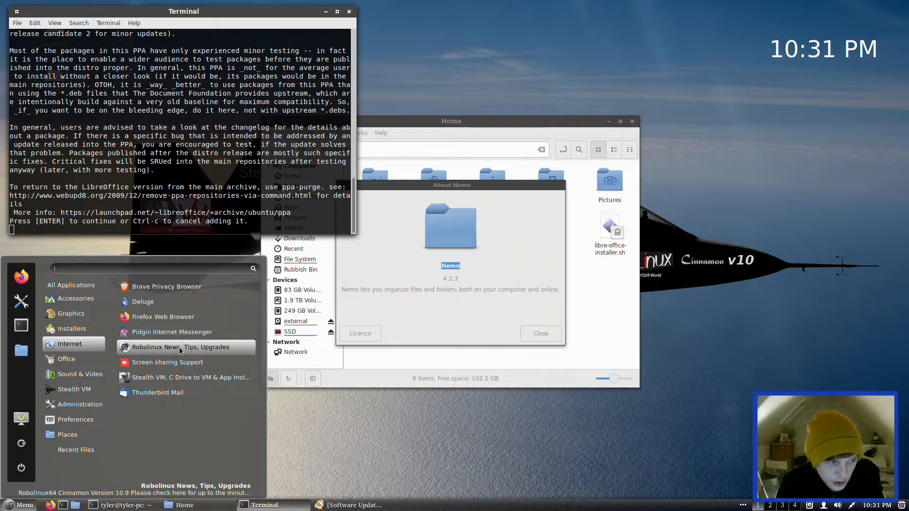
Open Robolinux News, Tips & Upgrades in Firefox, then browse the menu's Internet category.
click(172, 346)
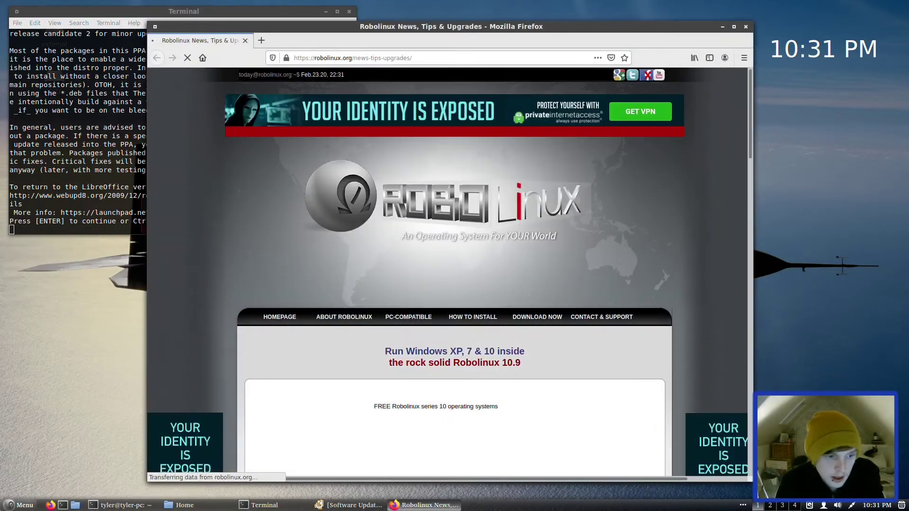
click(18, 505)
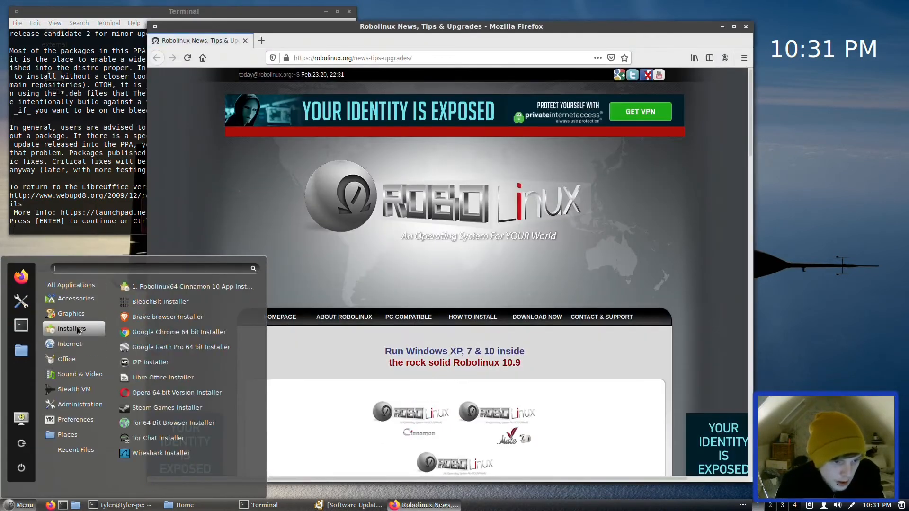
click(69, 343)
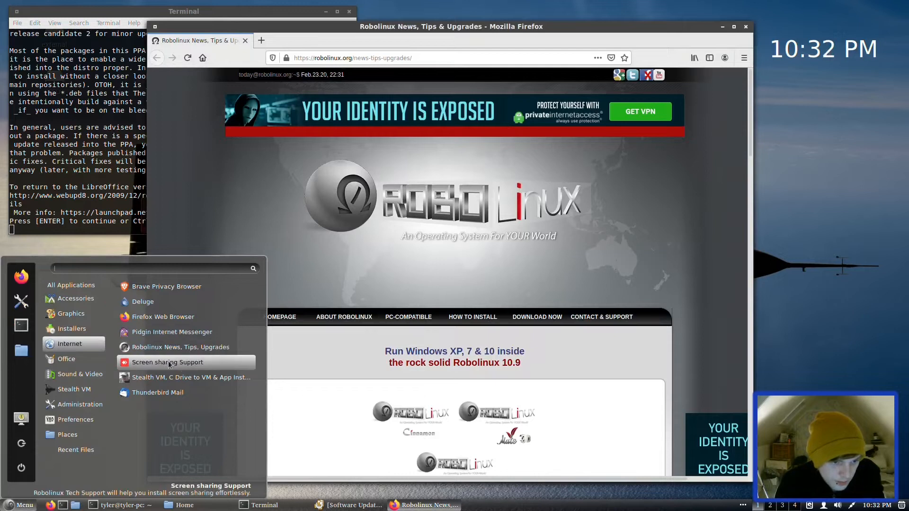
mouse_move(157, 393)
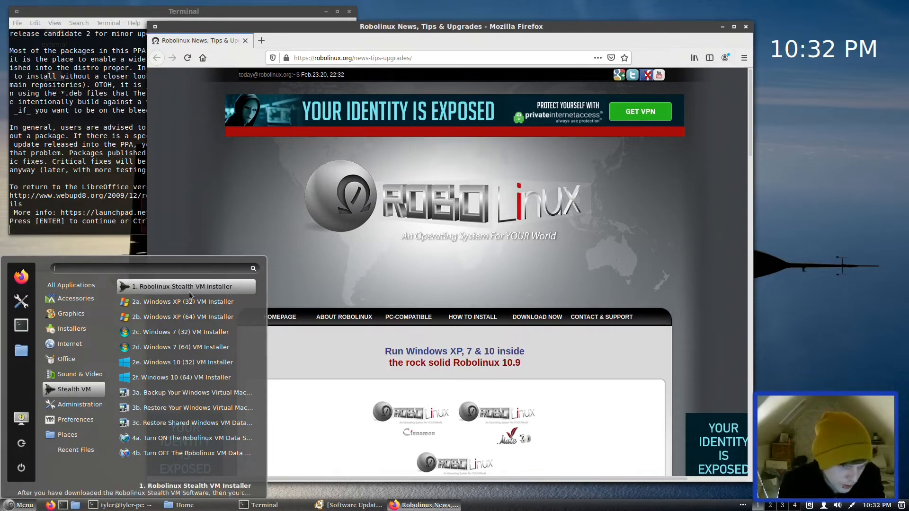
mouse_move(185, 302)
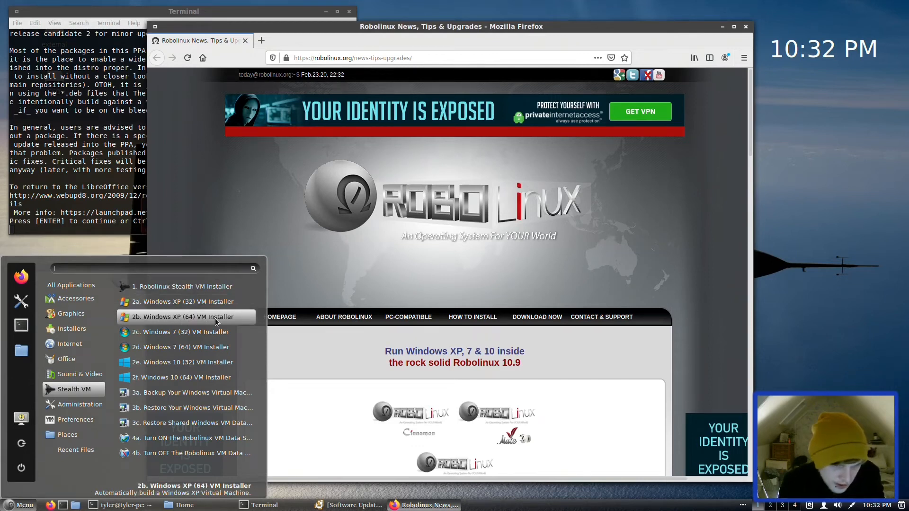
mouse_move(183, 361)
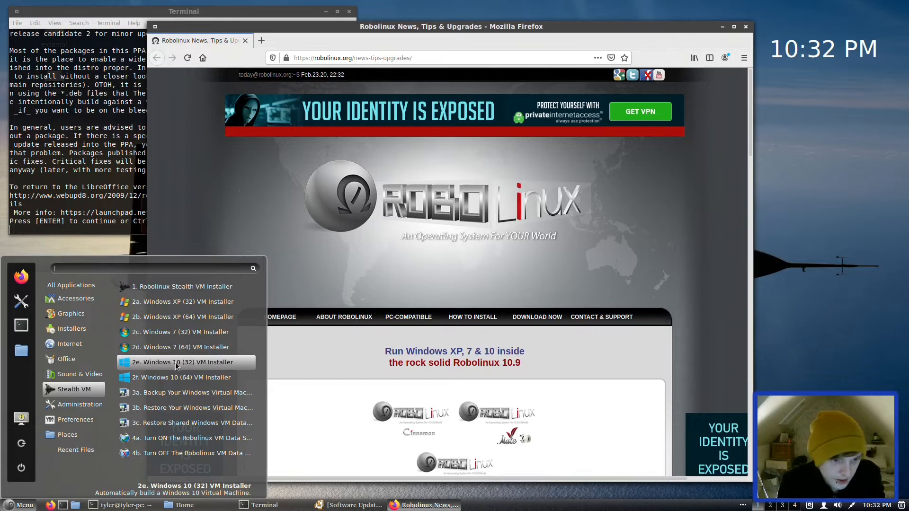
mouse_move(171, 400)
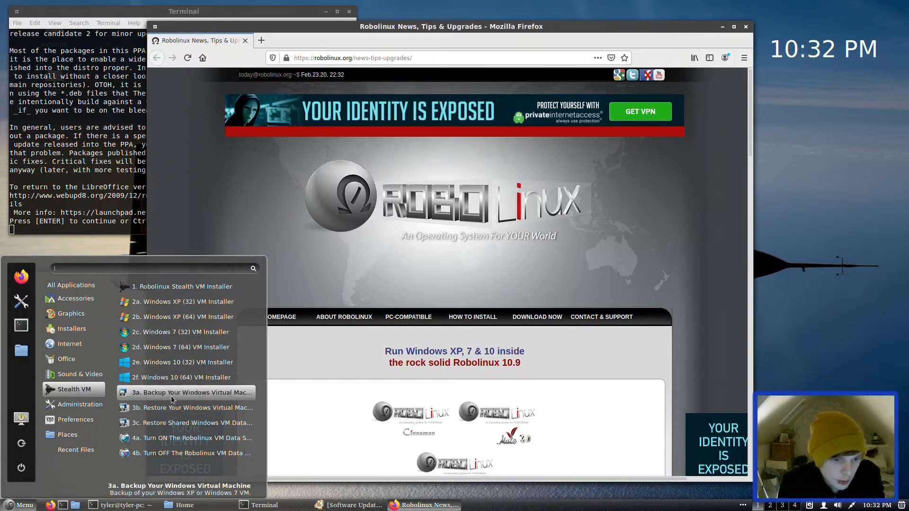
mouse_move(186, 423)
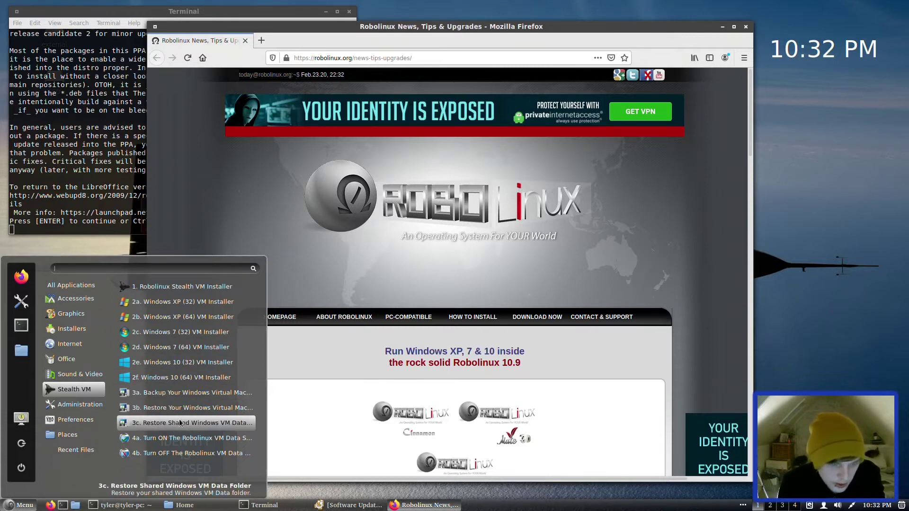
mouse_move(180, 362)
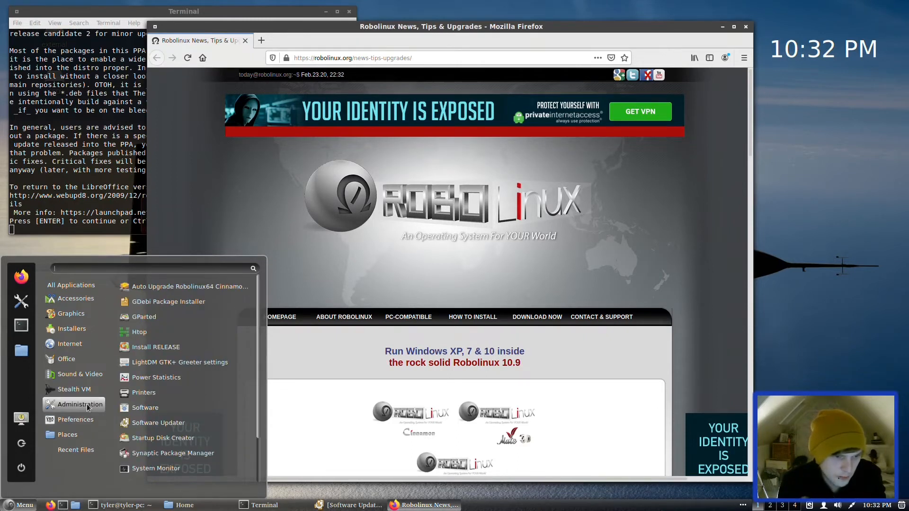
mouse_move(185, 286)
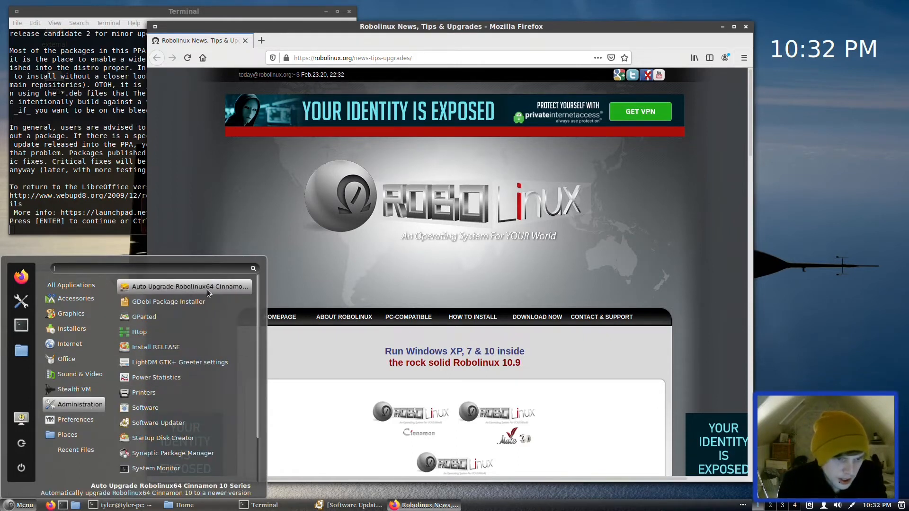
mouse_move(226, 294)
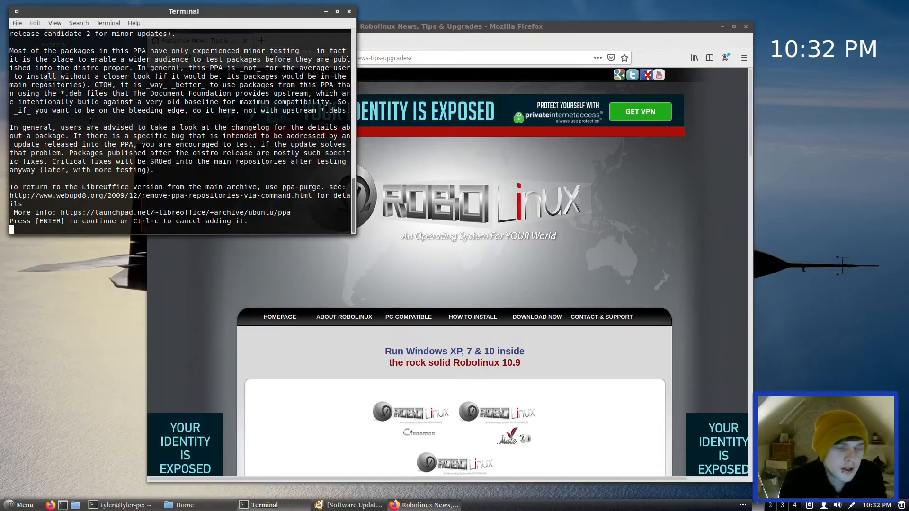
Accept adding the LibreOffice PPA, then browse the menu's Stealth VM category.
key(Return)
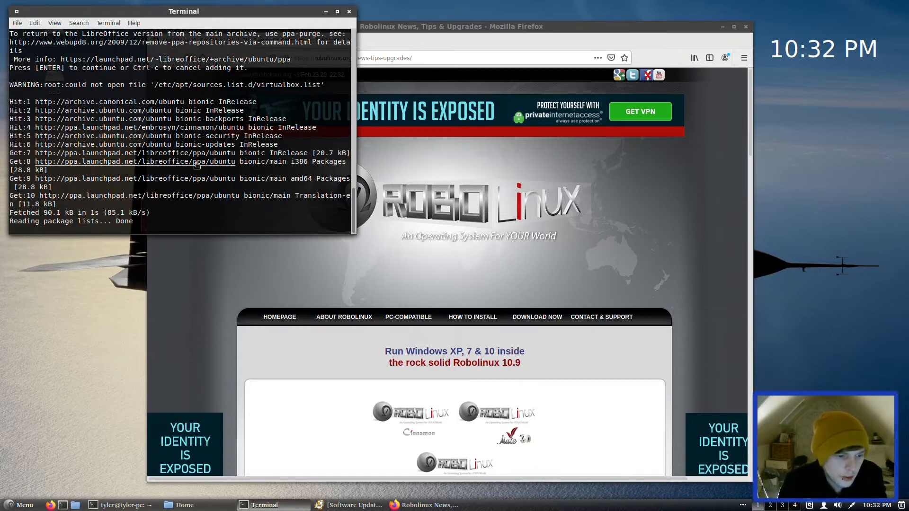
click(20, 505)
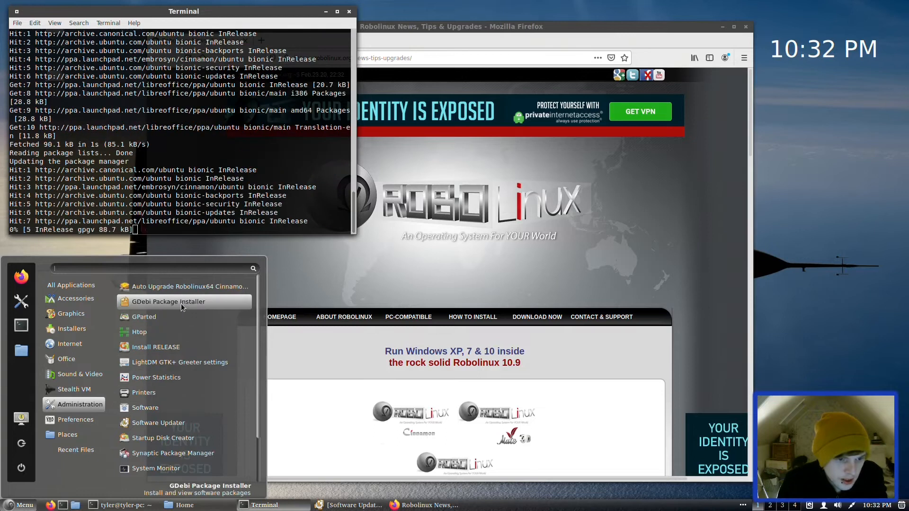
mouse_move(194, 362)
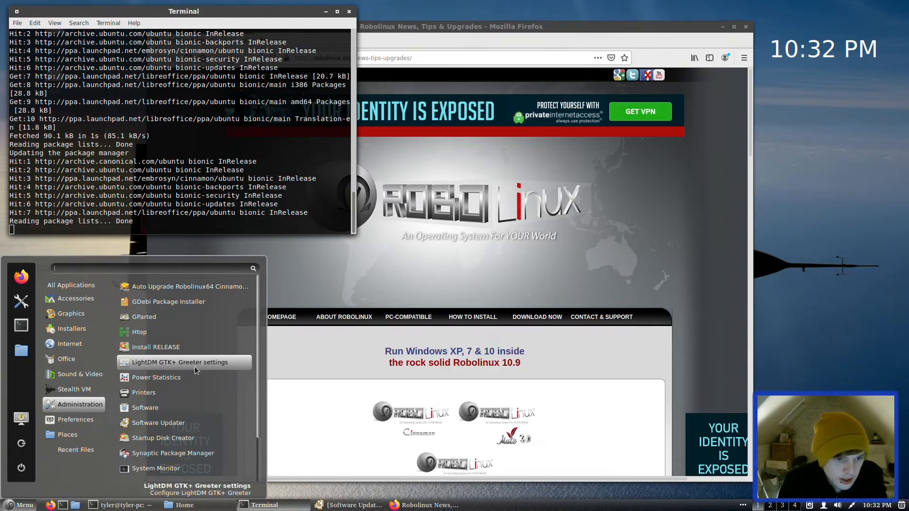
mouse_move(184, 392)
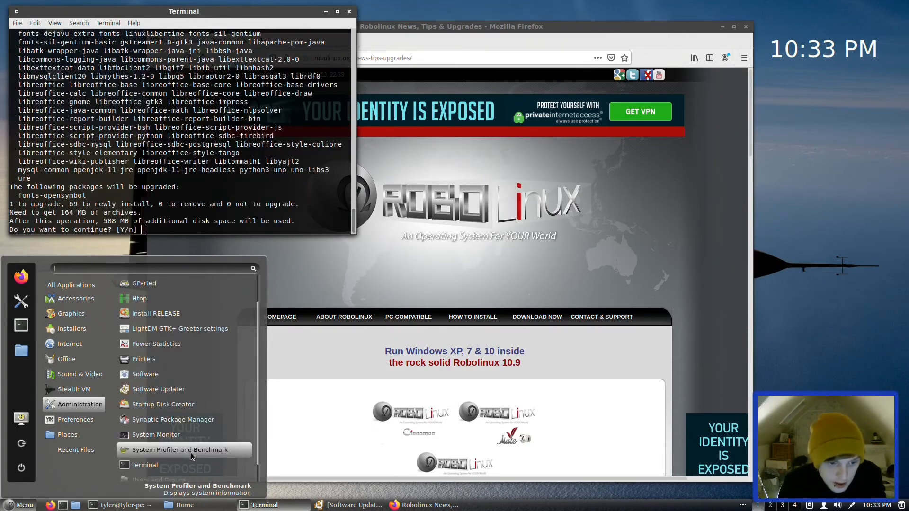
scroll(down, 3)
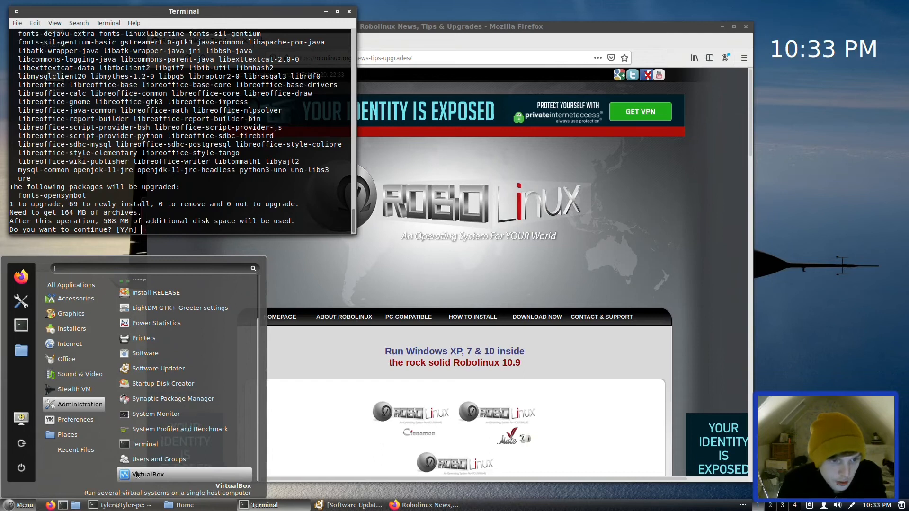
click(74, 388)
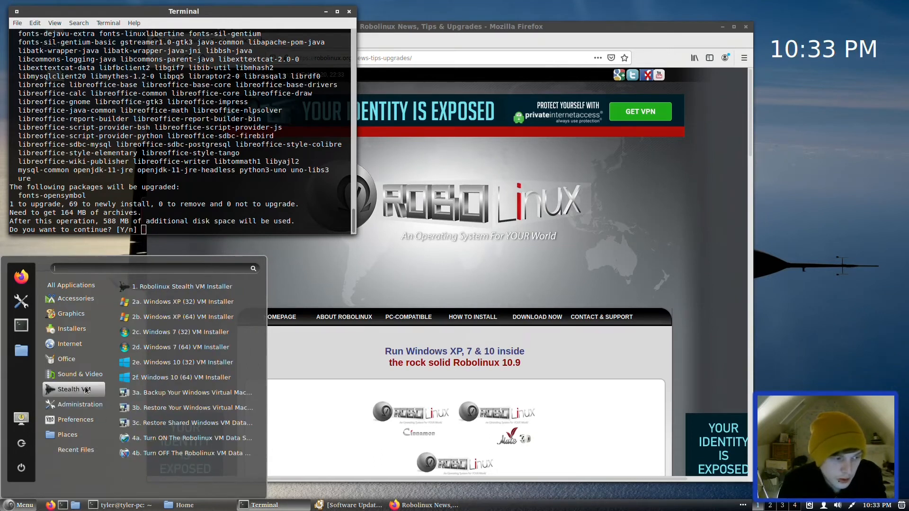
mouse_move(180, 331)
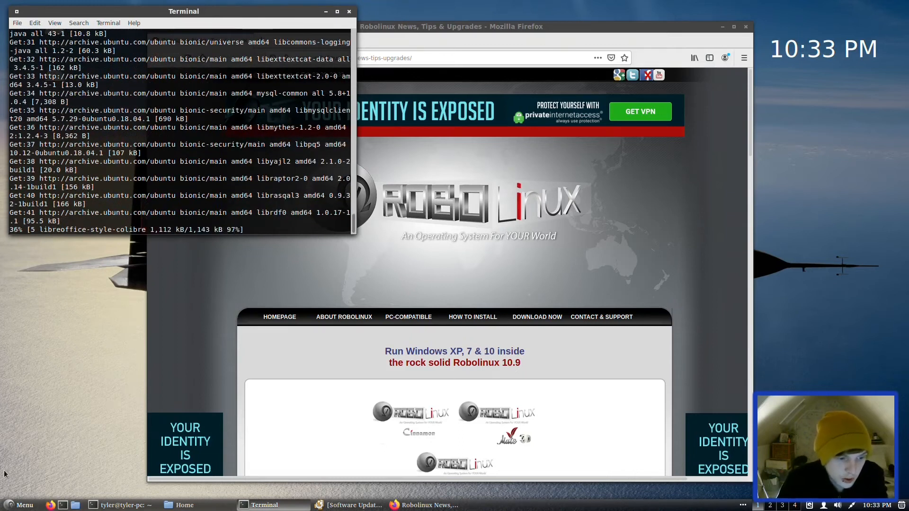
Open the empty Documents folder in Nemo via Menu > Places.
click(19, 505)
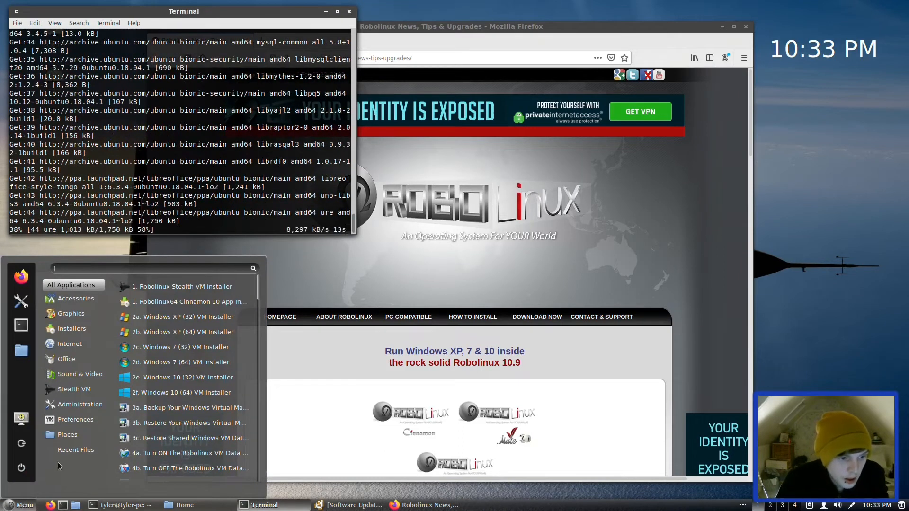
click(75, 419)
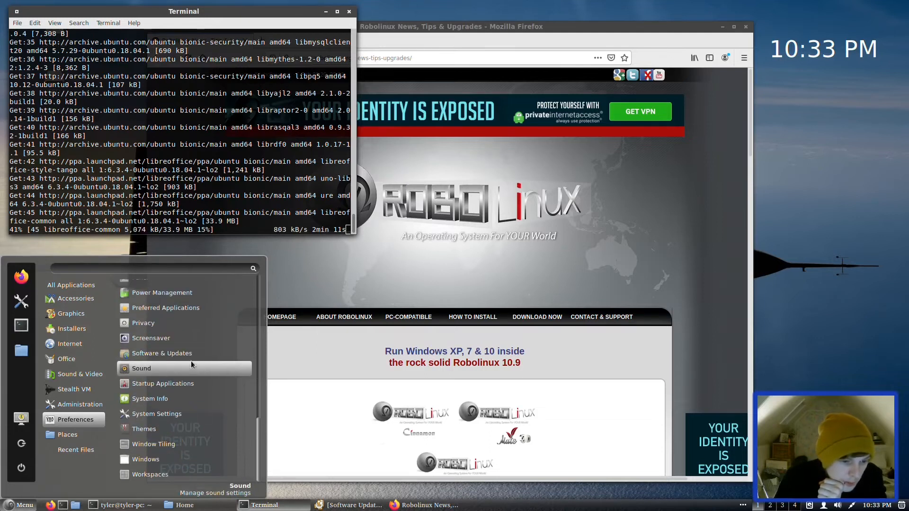
click(67, 433)
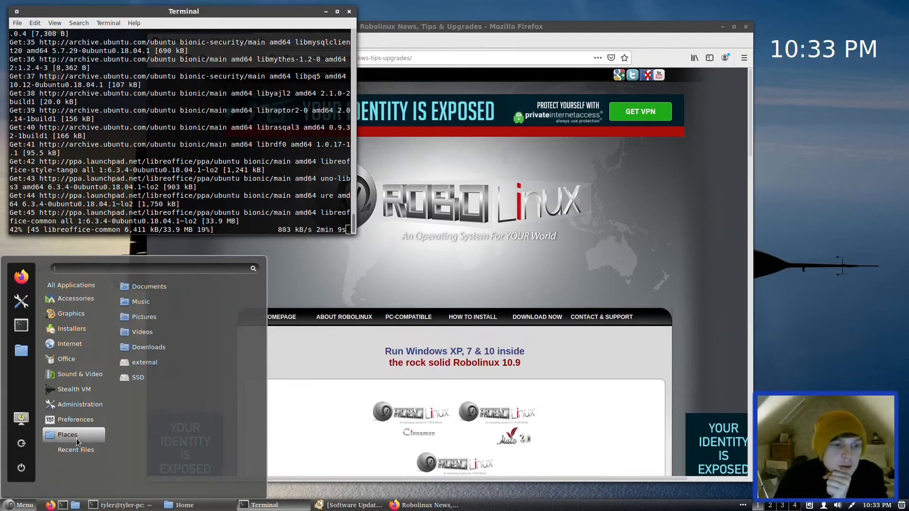
click(149, 286)
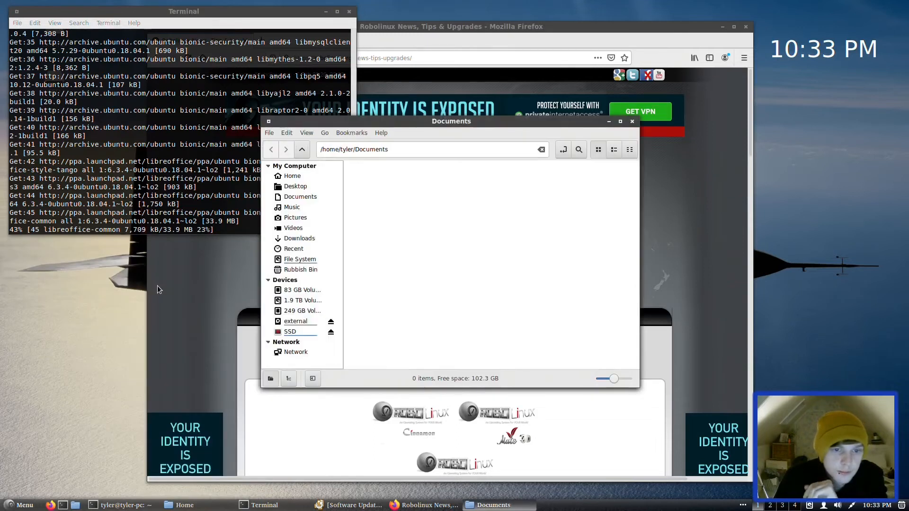
Go up to Home in Nemo, close Firefox, minimise the terminal and dismiss About Nemo.
click(292, 176)
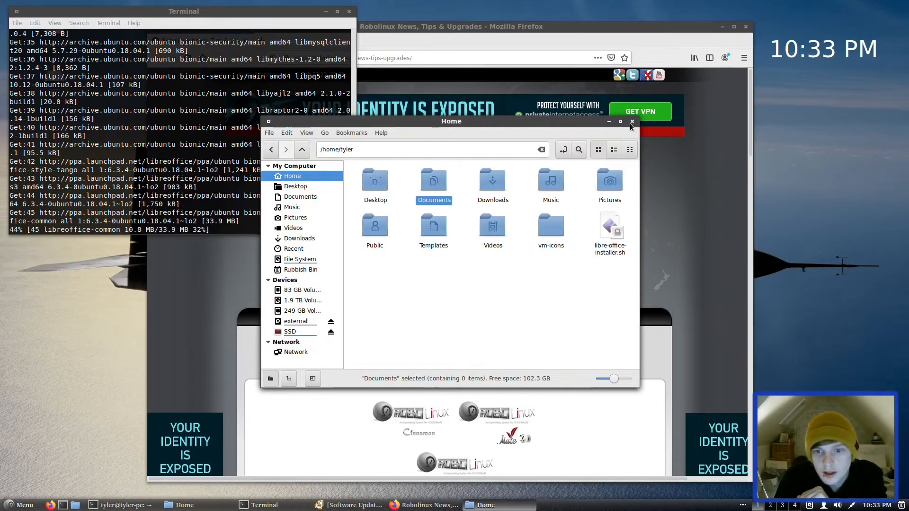
click(609, 227)
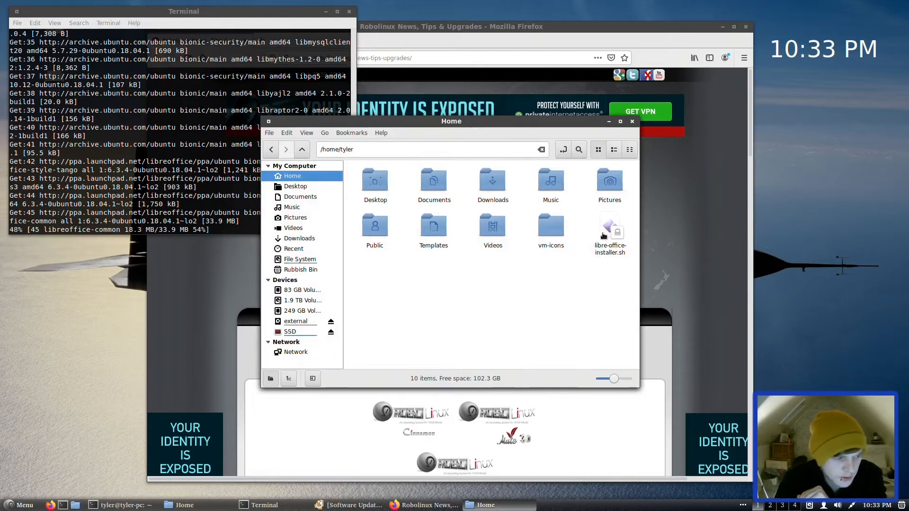
click(631, 121)
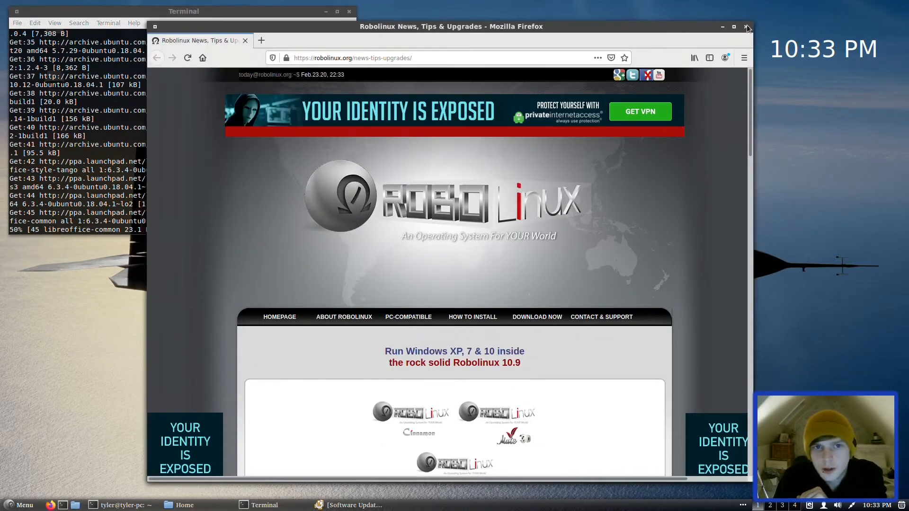
click(746, 26)
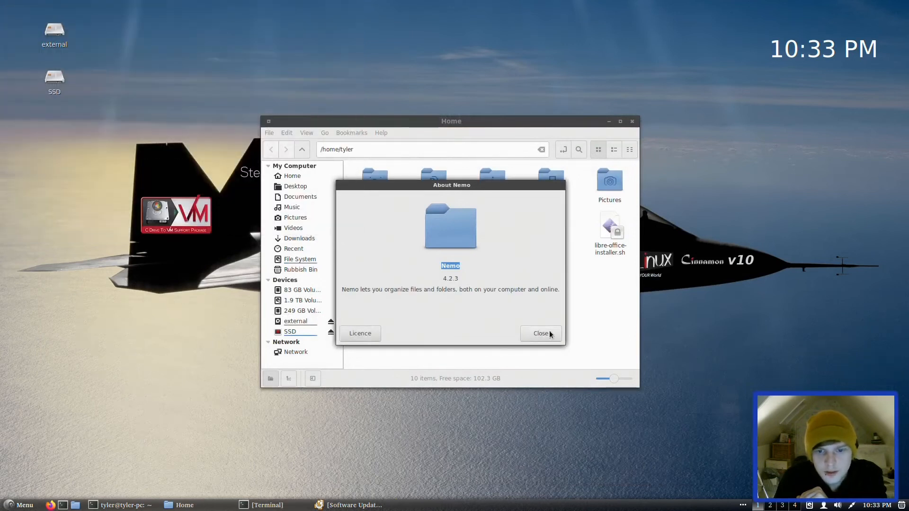
click(540, 333)
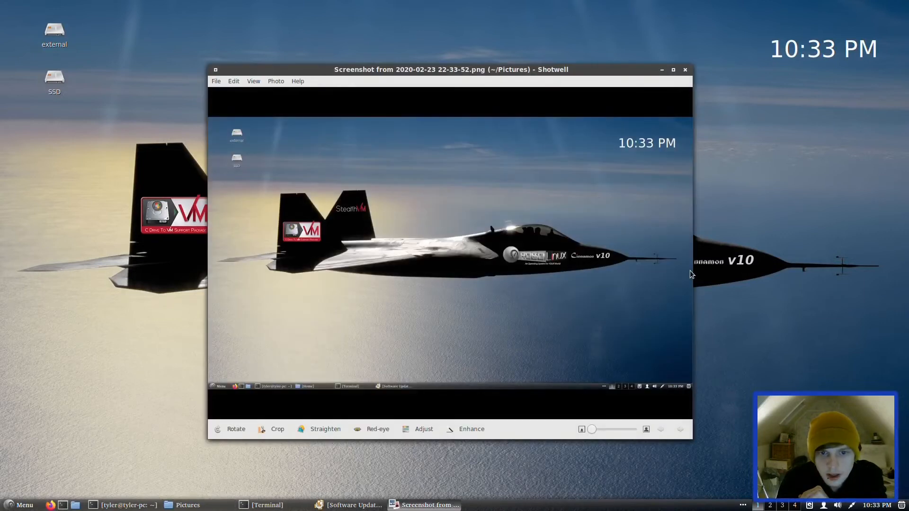
mouse_move(685, 74)
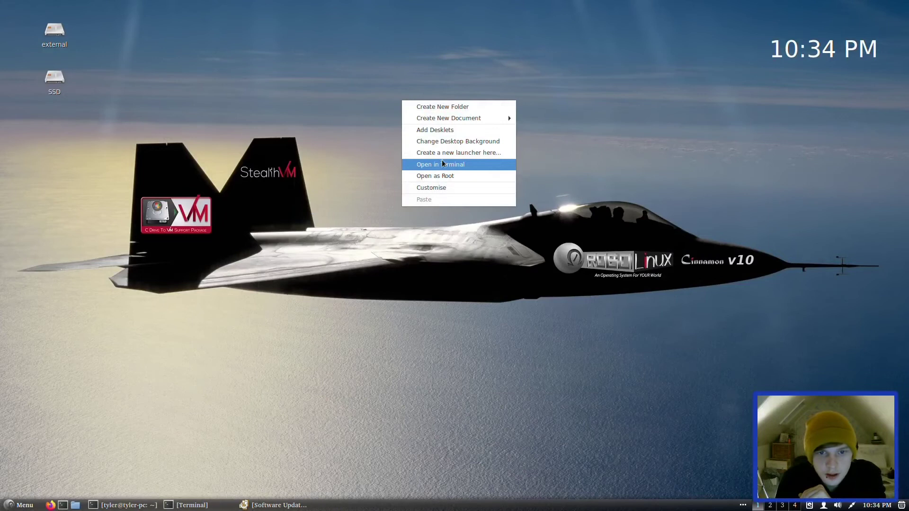
Open the desktop background settings and scroll the Backgrounds images to find a blue wallpaper.
click(457, 141)
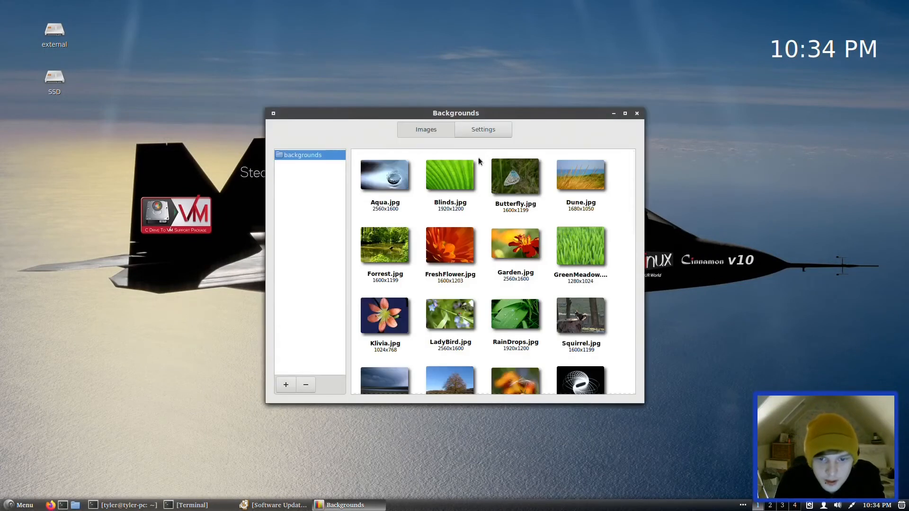
scroll(down, 3)
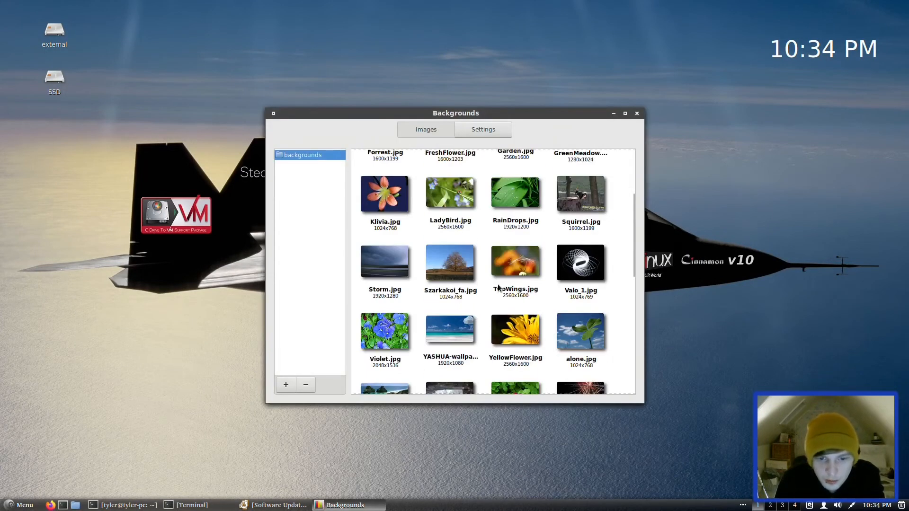
scroll(down, 3)
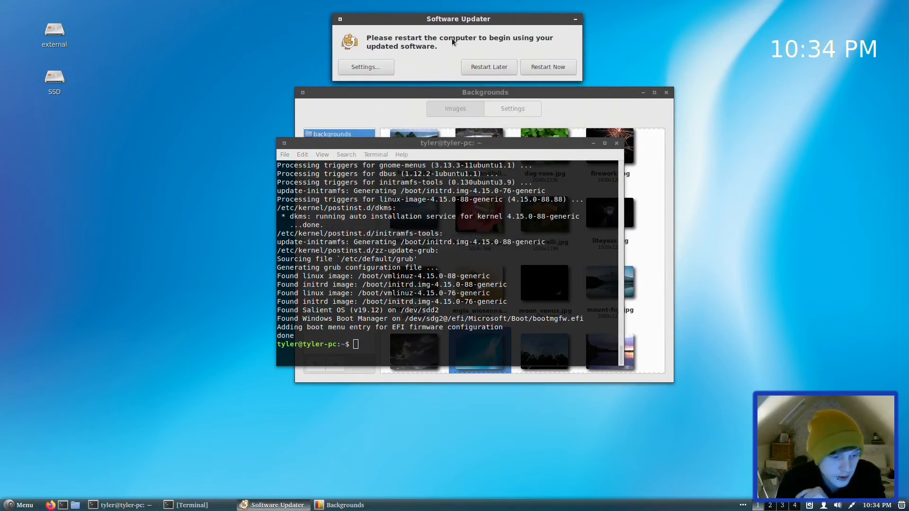
Search the applications menu for 'libre', then launch htop to watch the finishing upgrade.
click(17, 505)
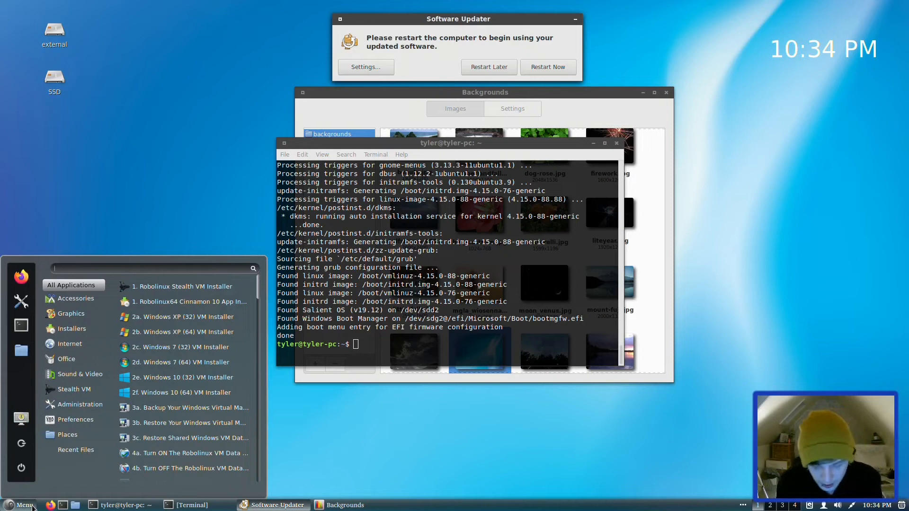
text(libre)
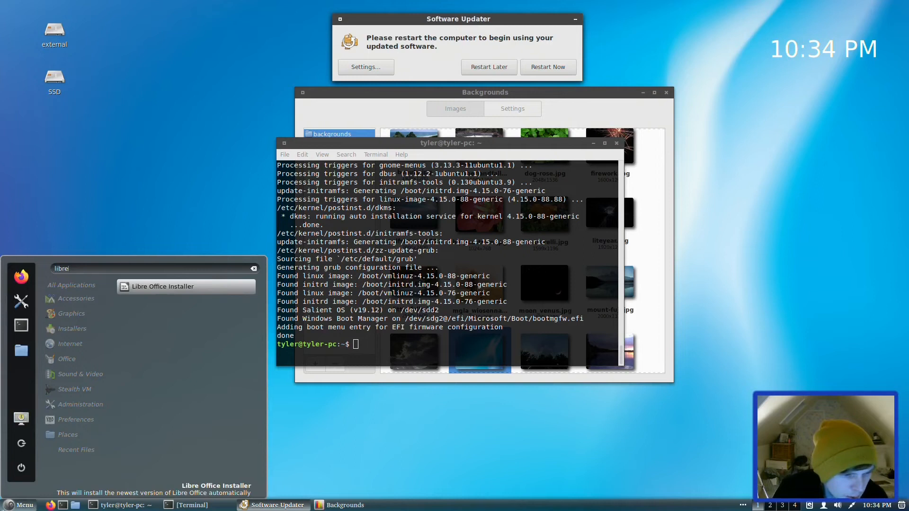
mouse_move(72, 359)
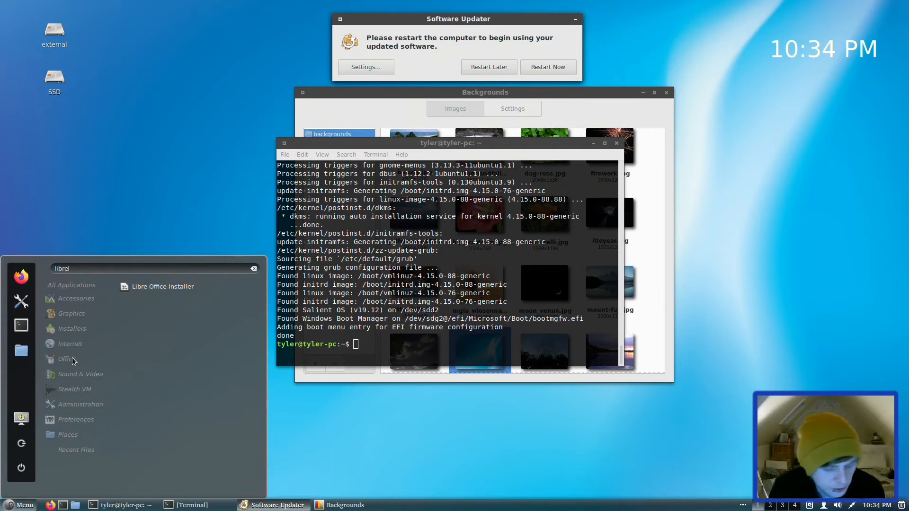
click(72, 361)
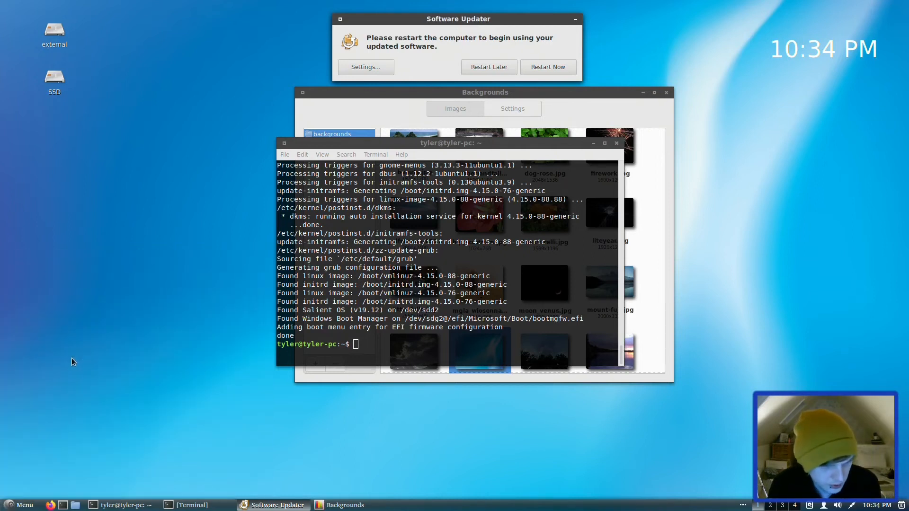
click(17, 505)
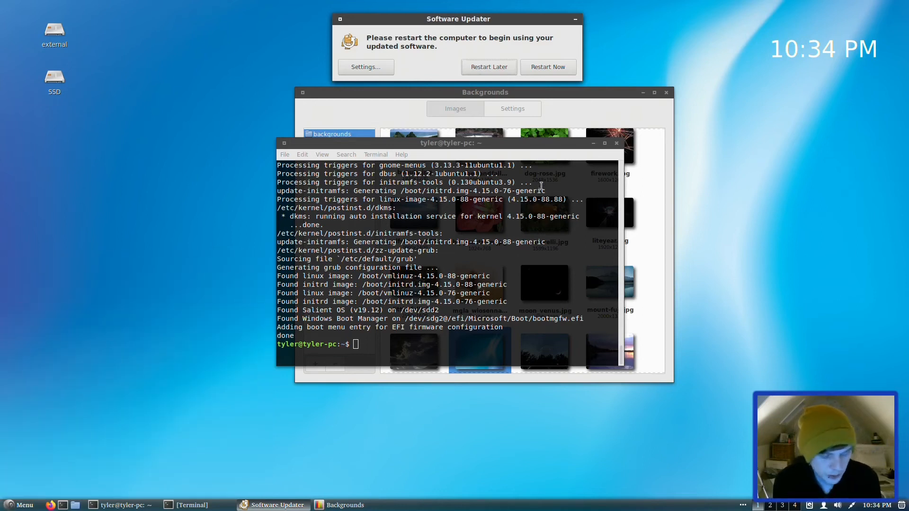
mouse_move(536, 343)
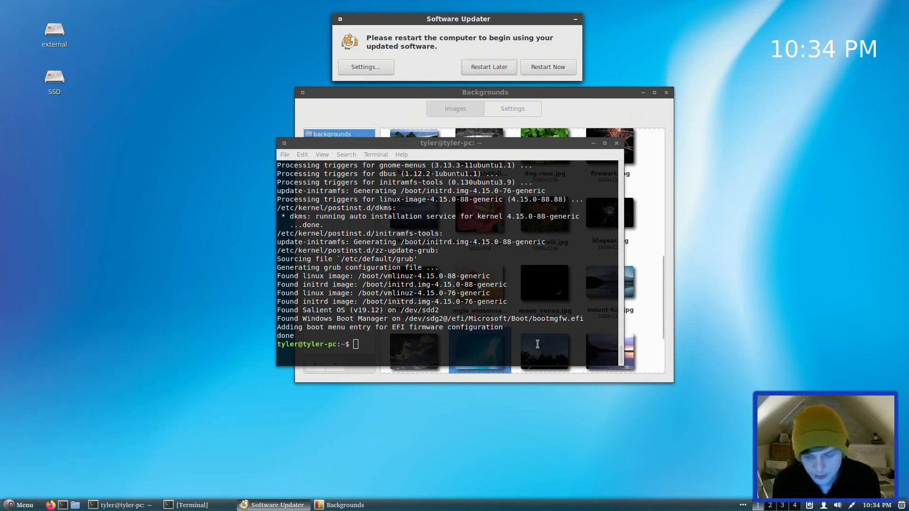
text(htop)
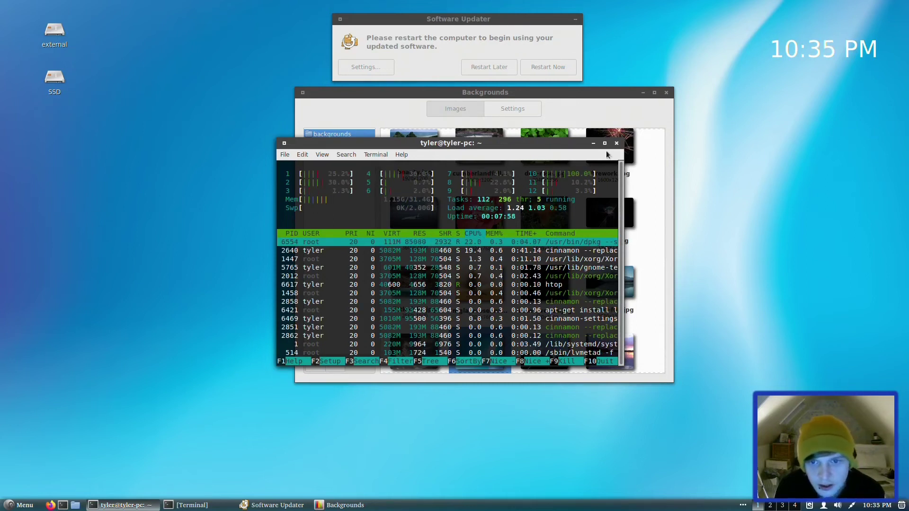
Close the htop terminal, then force a reboot with systemctl reboot -i and authenticate it.
click(615, 143)
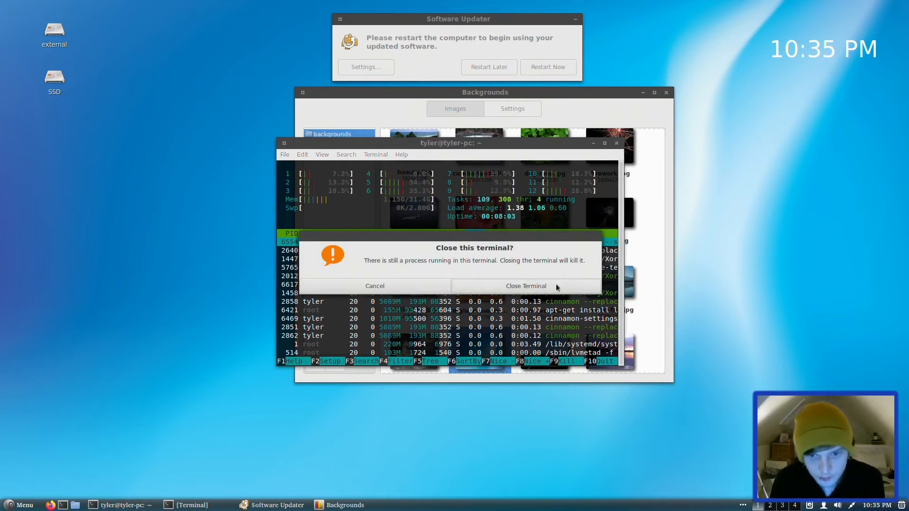
click(524, 286)
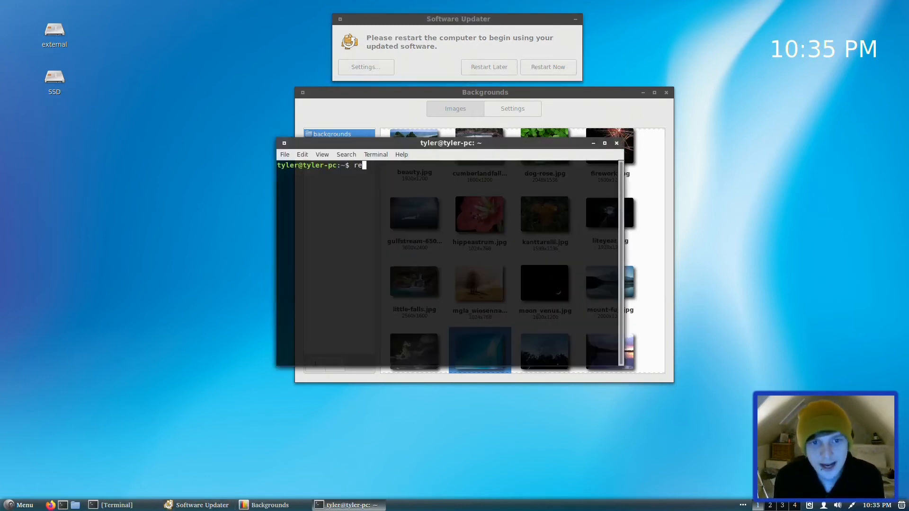
key(Return)
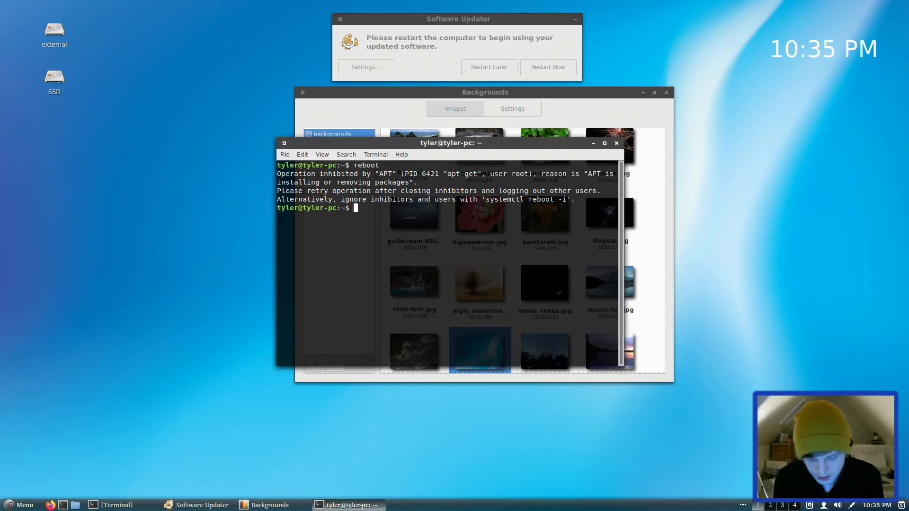
text(systemctl)
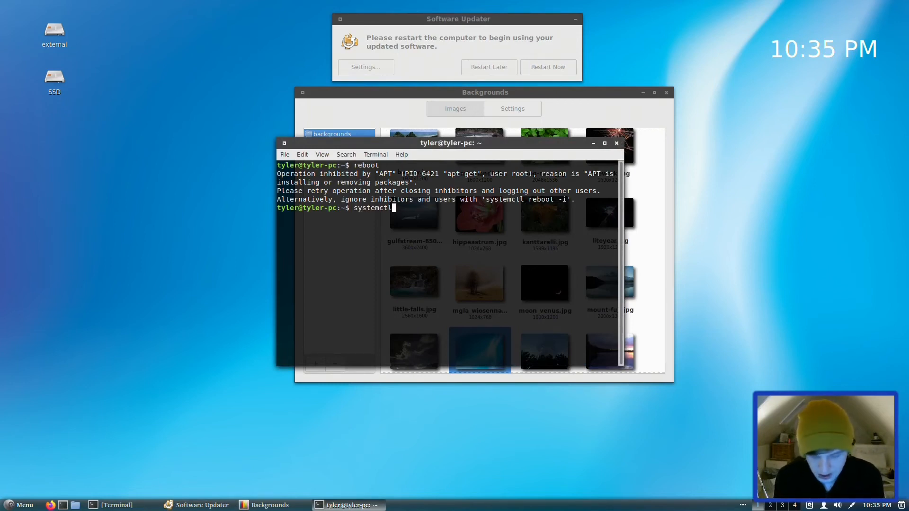
key(Return)
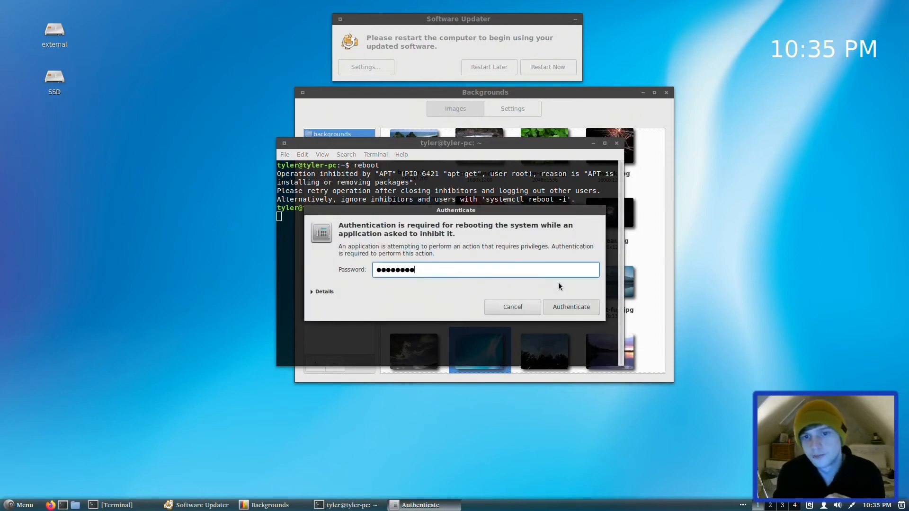
click(570, 307)
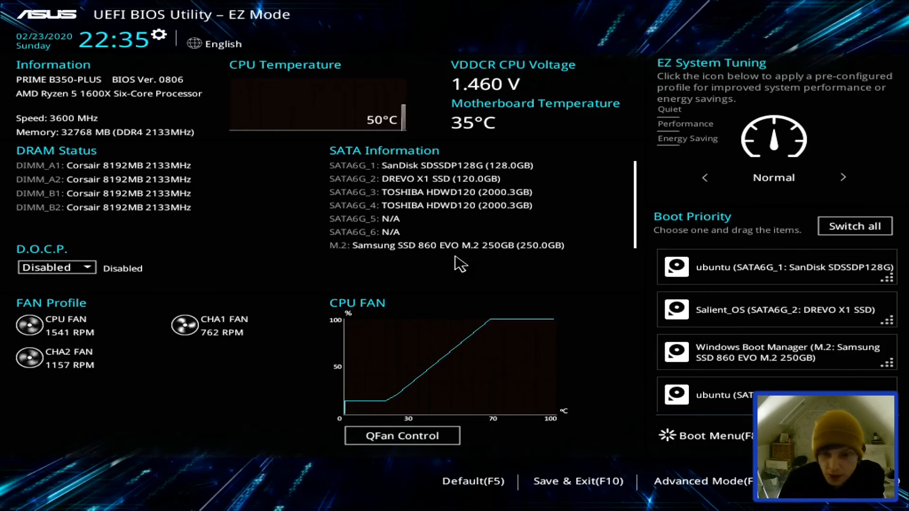
From the F8 Boot Menu choose ubuntu (SanDisk SDSSDP128G), then boot Ubuntu in GRUB.
click(709, 436)
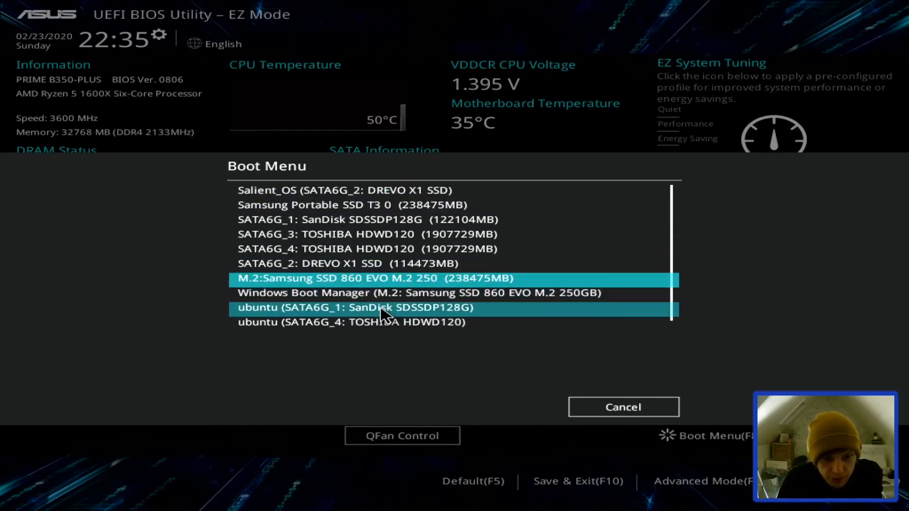
click(354, 307)
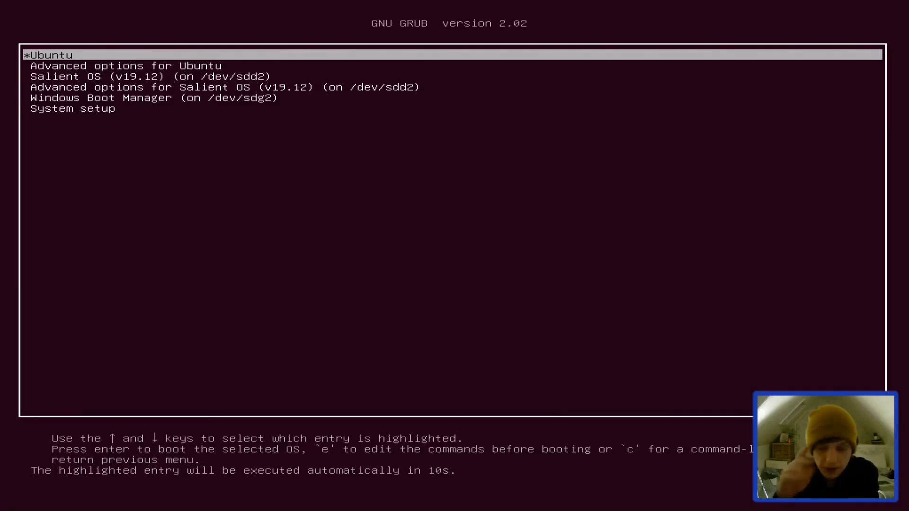
key(Return)
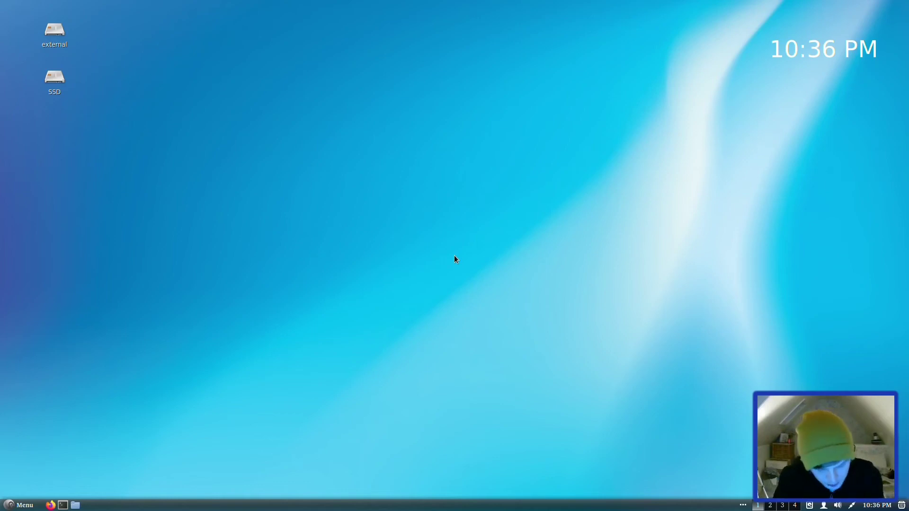
click(74, 504)
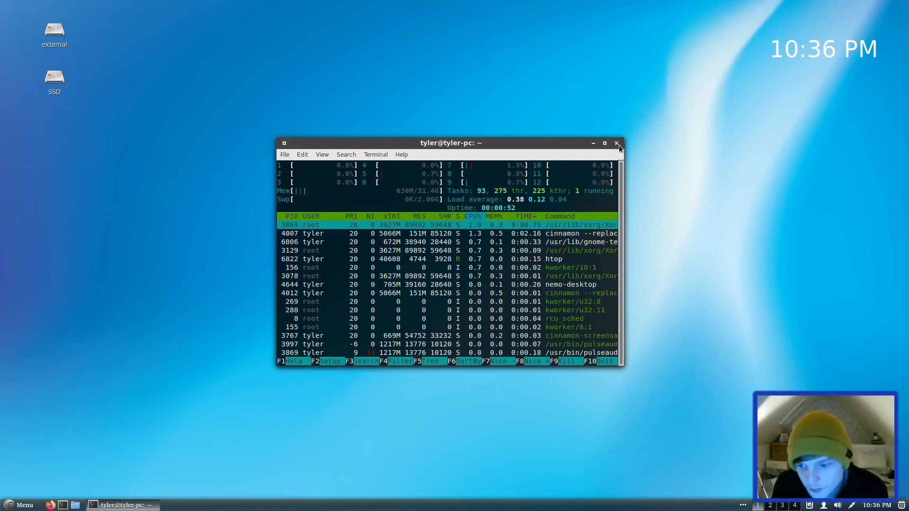
click(616, 143)
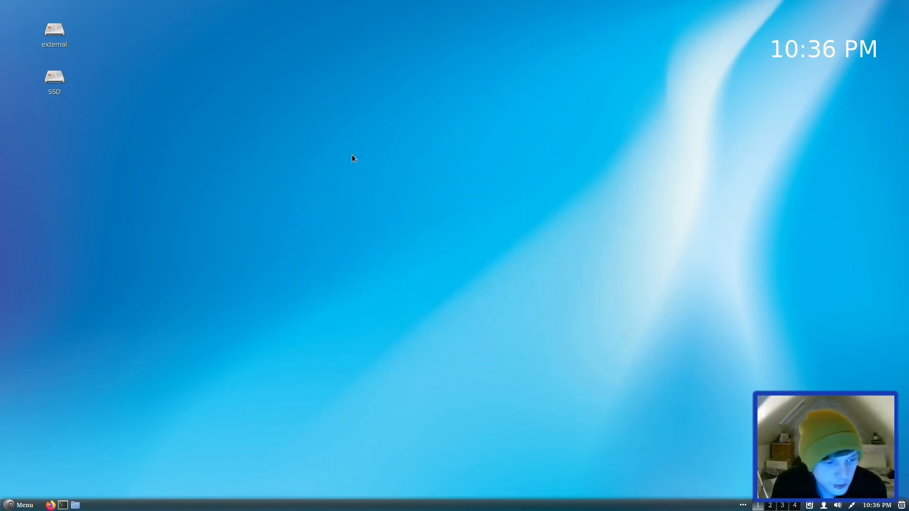
Launch LibreOffice Writer from Menu > Office, dismiss Tip of the day and open Help > About.
click(21, 505)
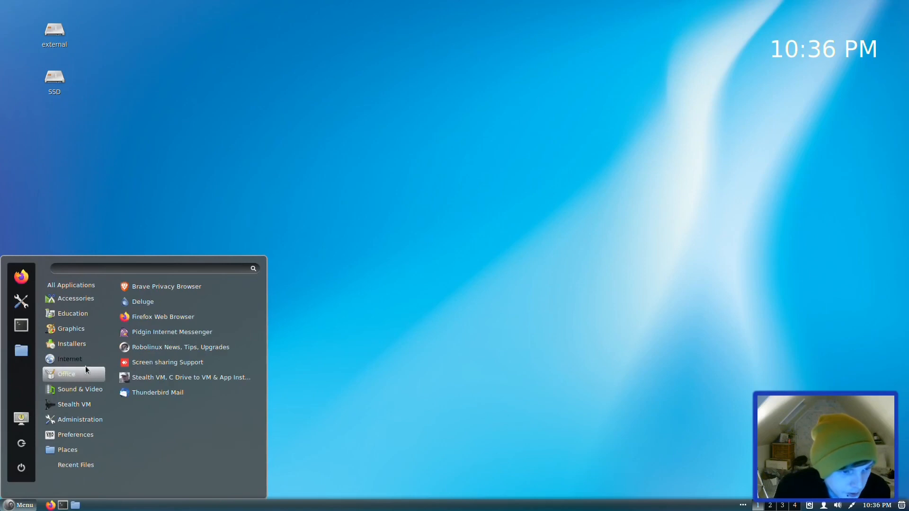
click(66, 374)
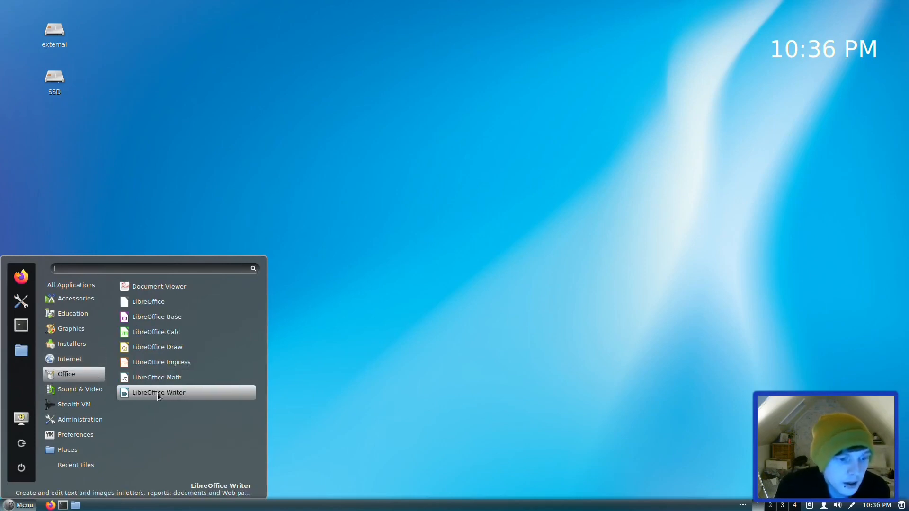
click(159, 393)
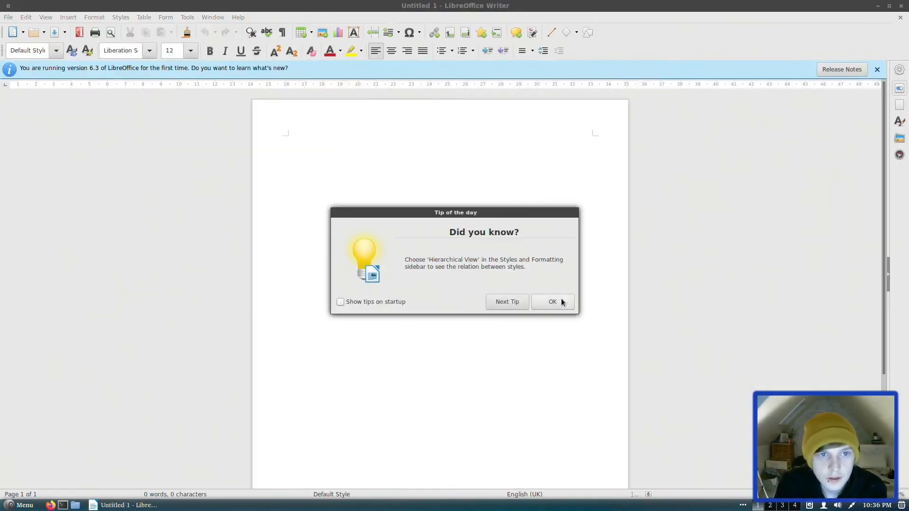
click(237, 17)
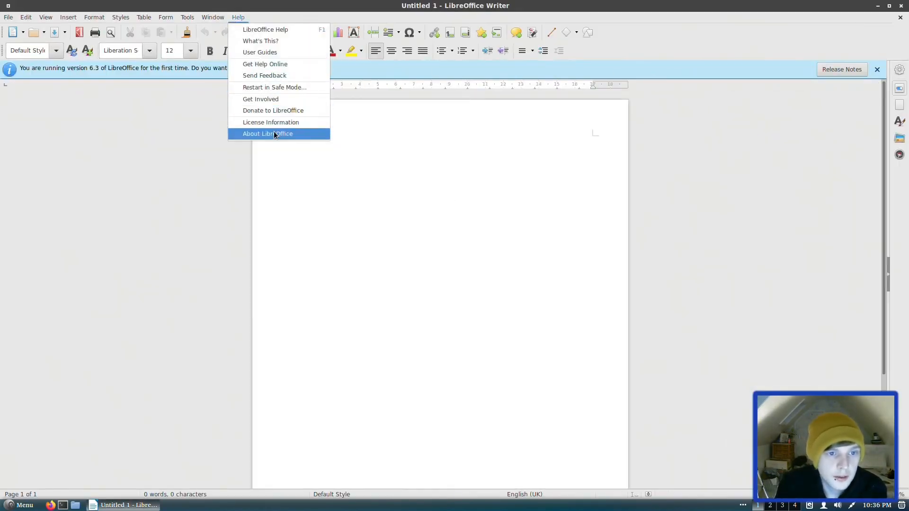
click(266, 133)
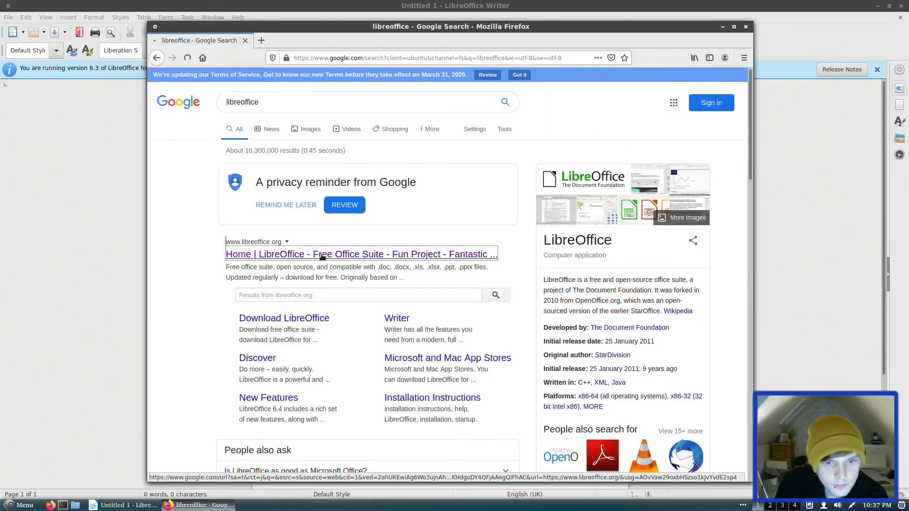
Open the LibreOffice site from Google, go to DOWNLOAD NOW and scroll the versions list.
click(307, 254)
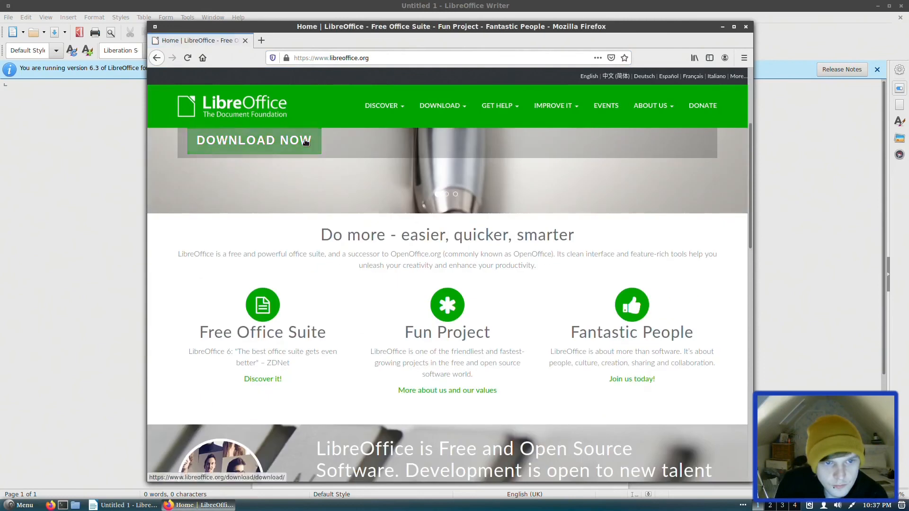
click(253, 140)
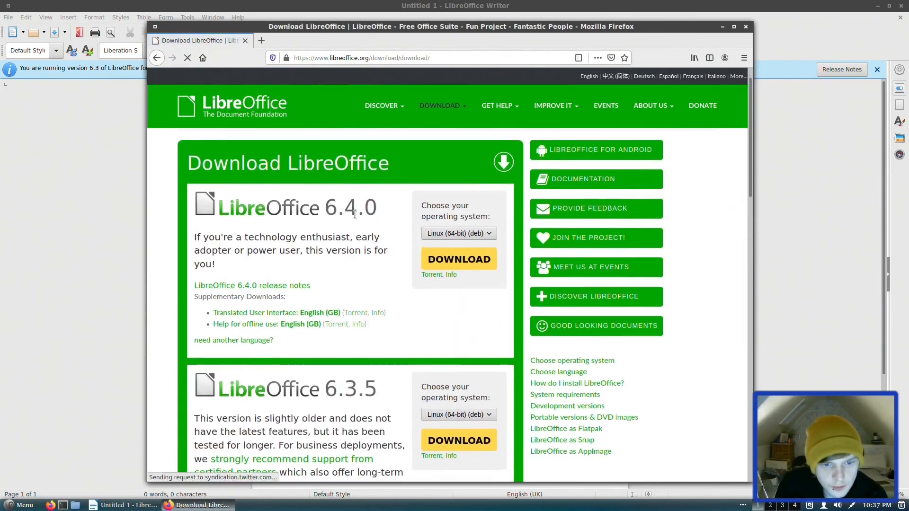
scroll(down, 3)
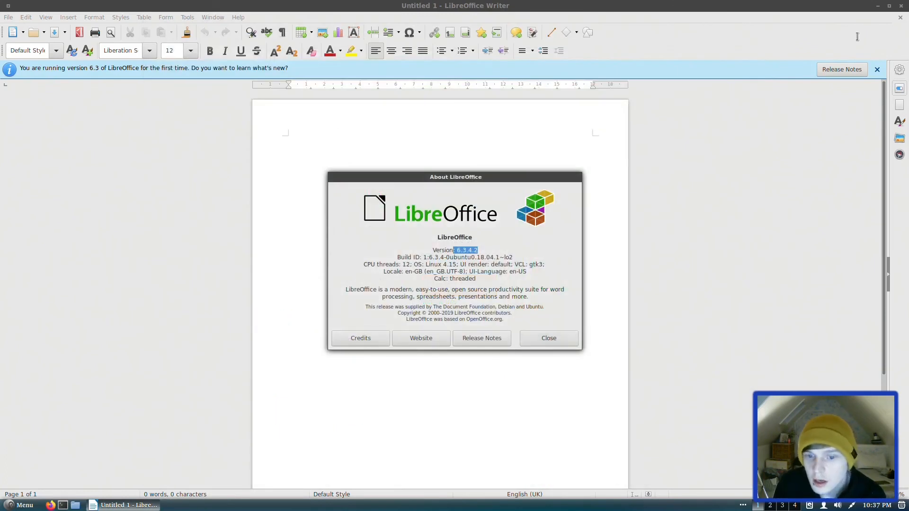
Close the About dialog showing version 6.3.4.2, then close the Writer window.
click(547, 338)
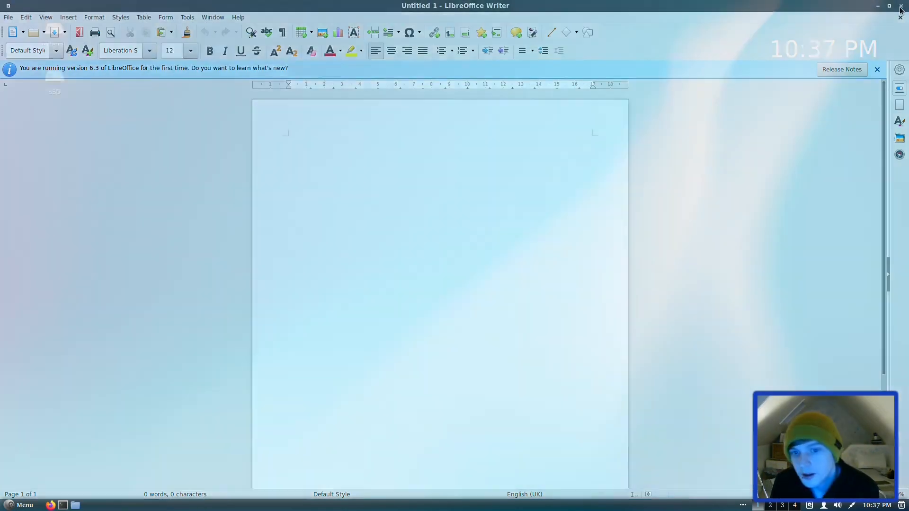
click(900, 6)
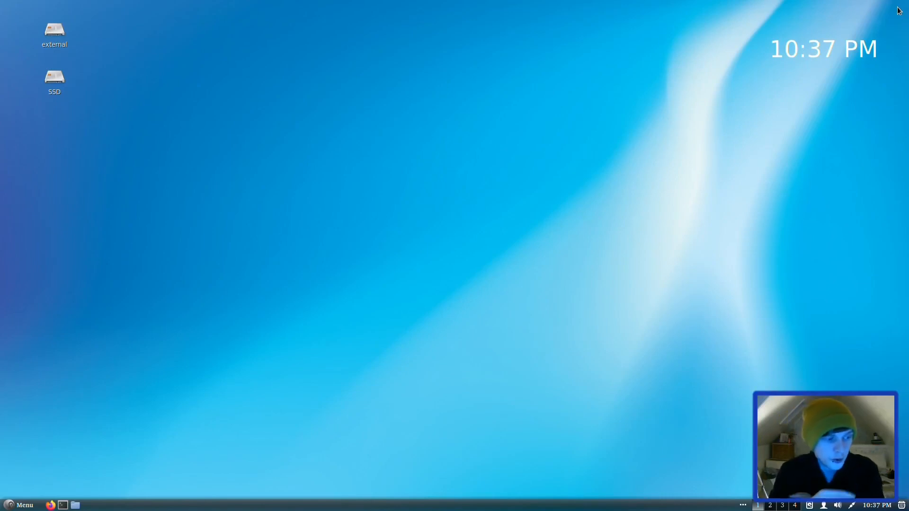